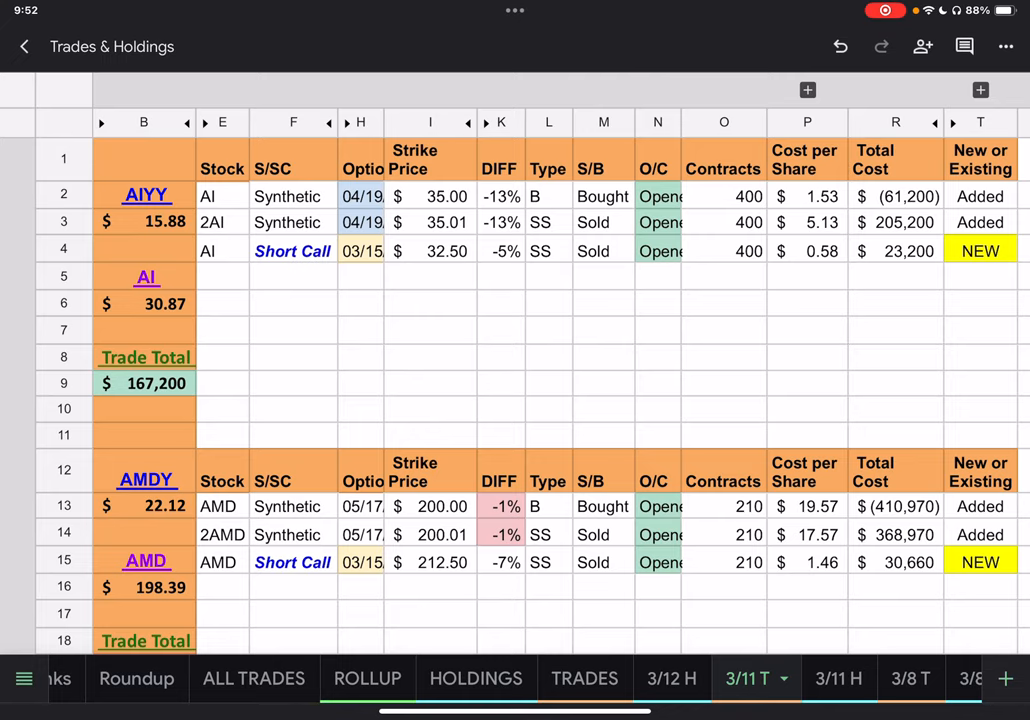
# Step: Scroll down through the current sheet before switching tabs
pyautogui.scroll(-3)
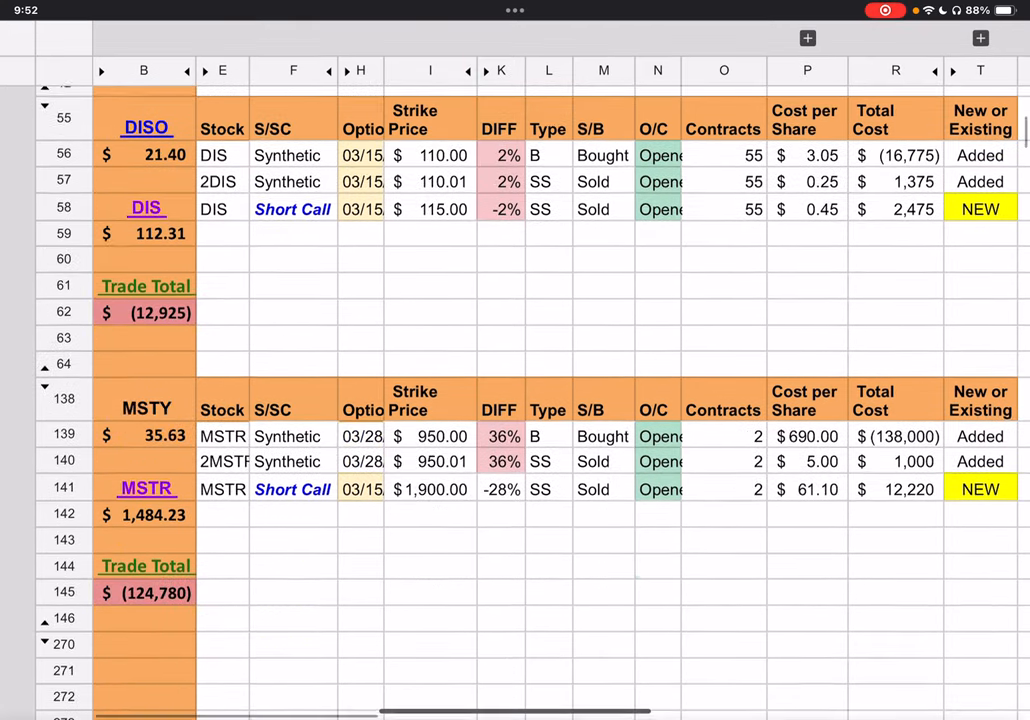
pyautogui.scroll(-3)
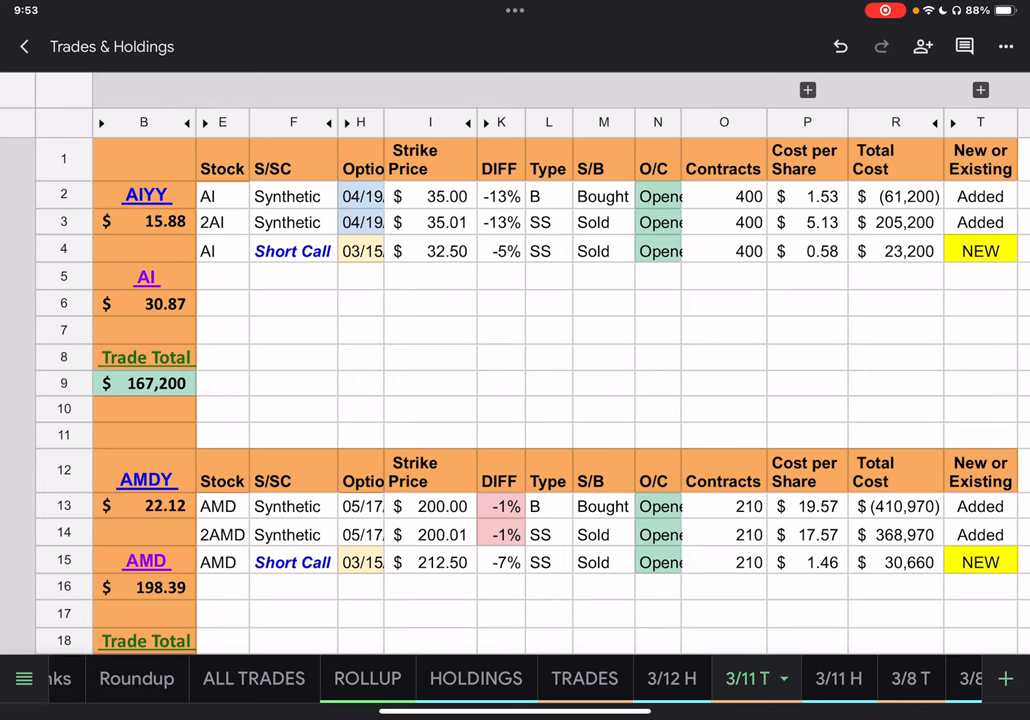
pyautogui.scroll(-3)
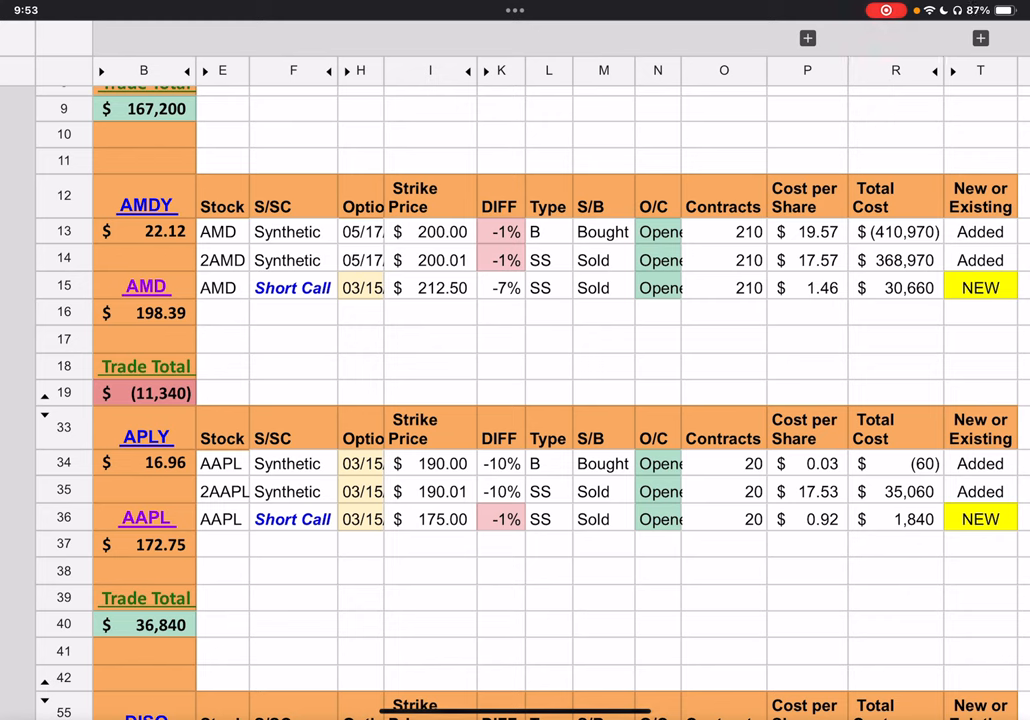
pyautogui.scroll(-3)
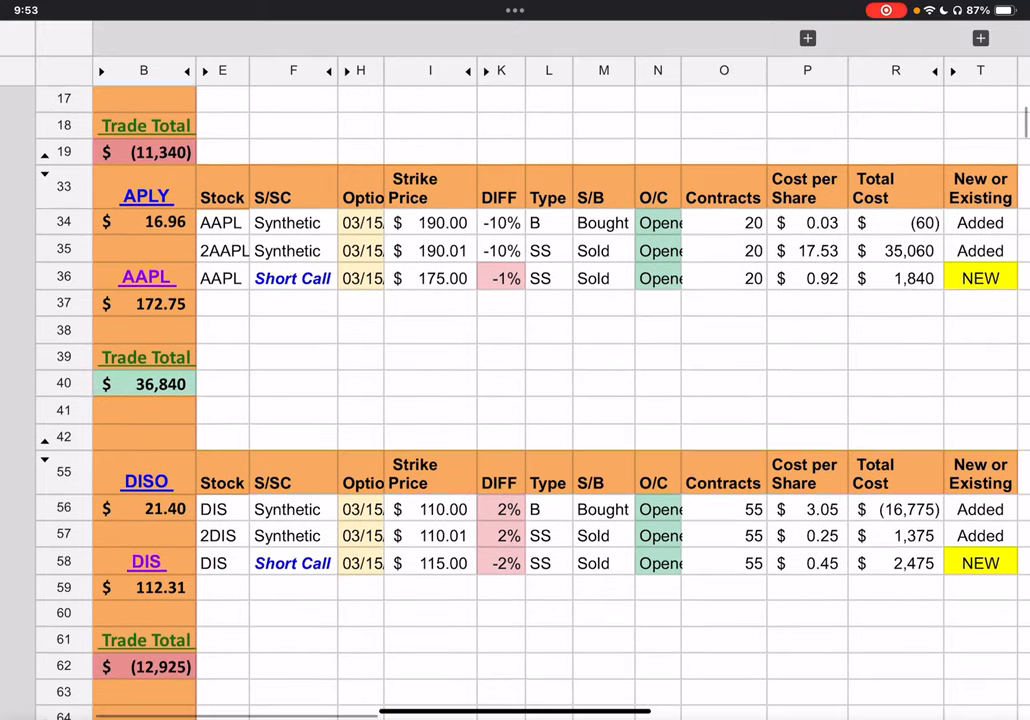
pyautogui.scroll(-3)
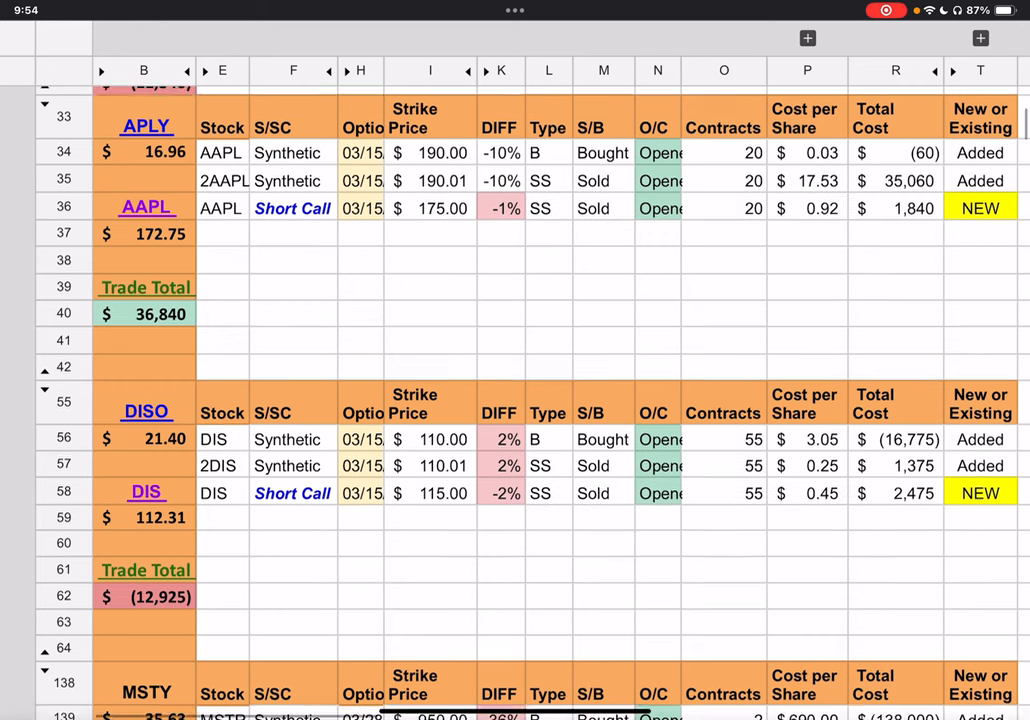
pyautogui.scroll(-3)
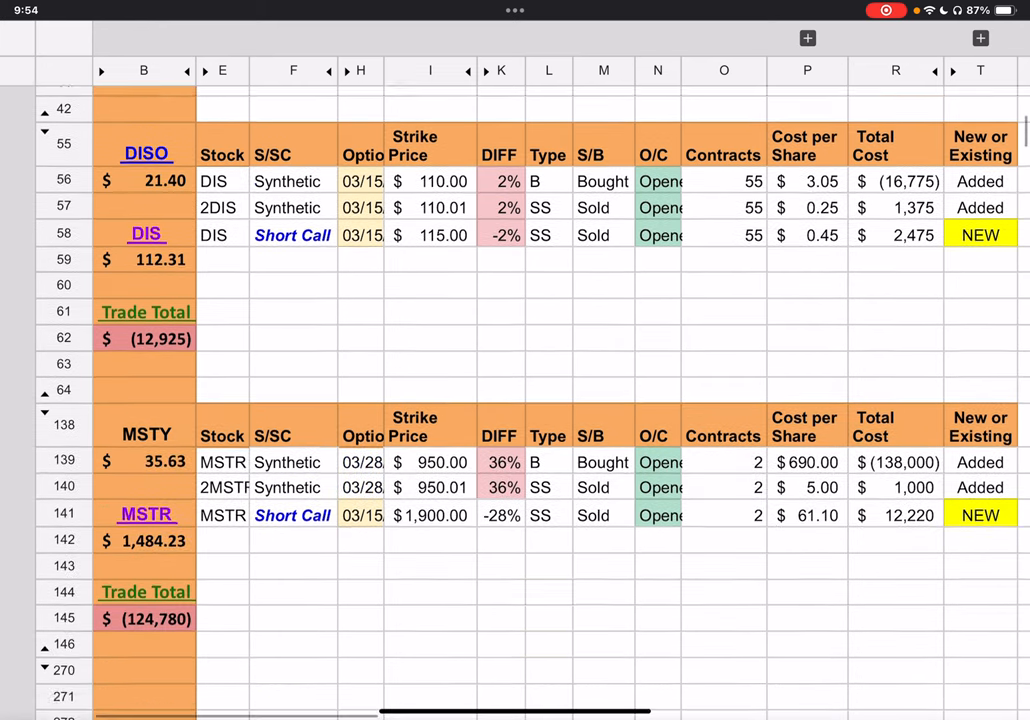
pyautogui.scroll(-3)
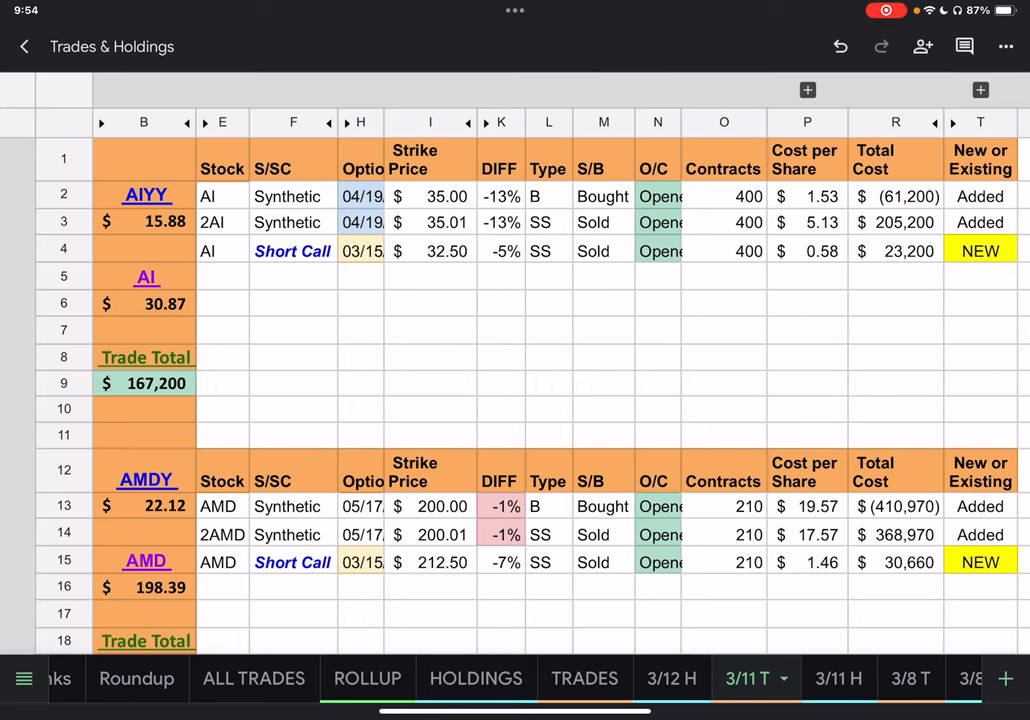
# Step: Switch to the 3/12 H holdings sheet showing the AIYY and AMDY positions
pyautogui.click(672, 678)
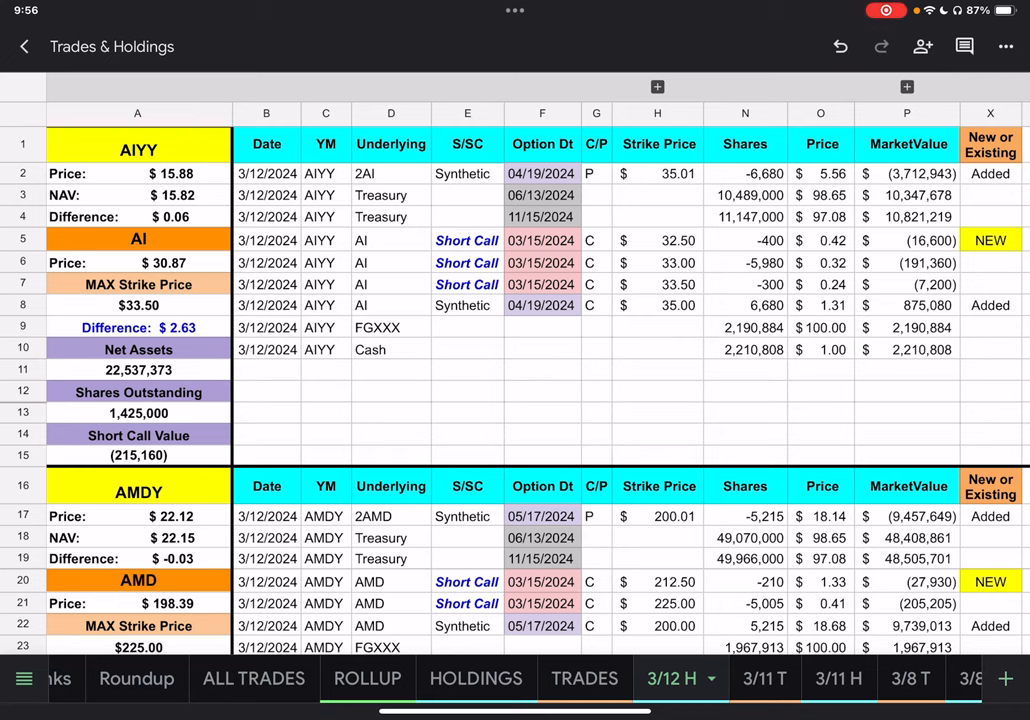
pyautogui.click(990, 240)
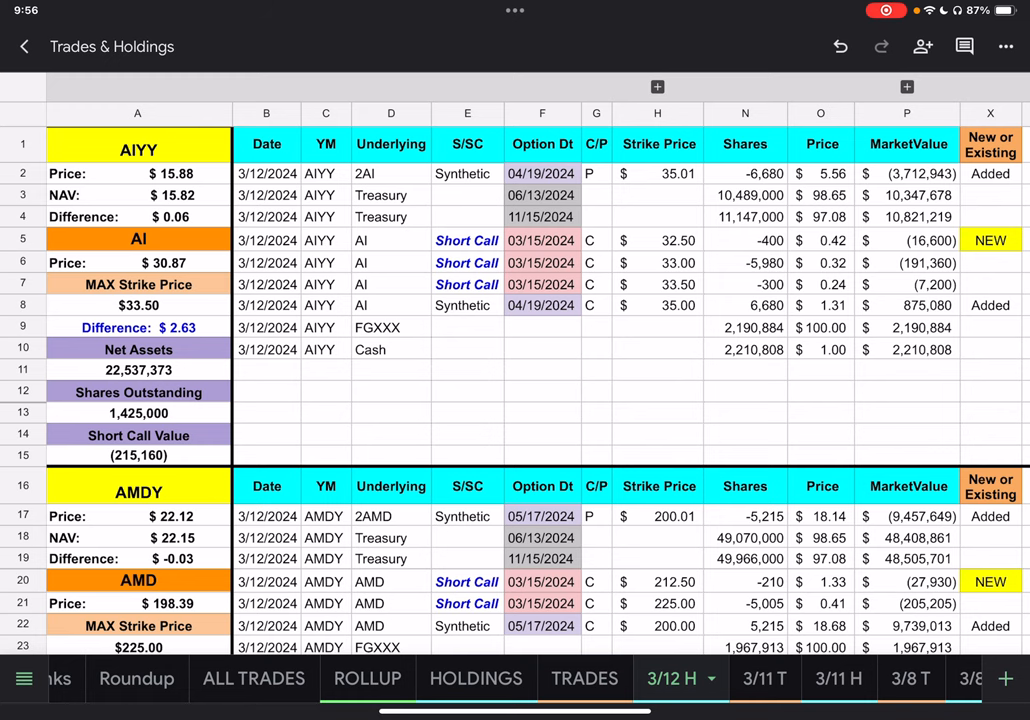
pyautogui.scroll(-3)
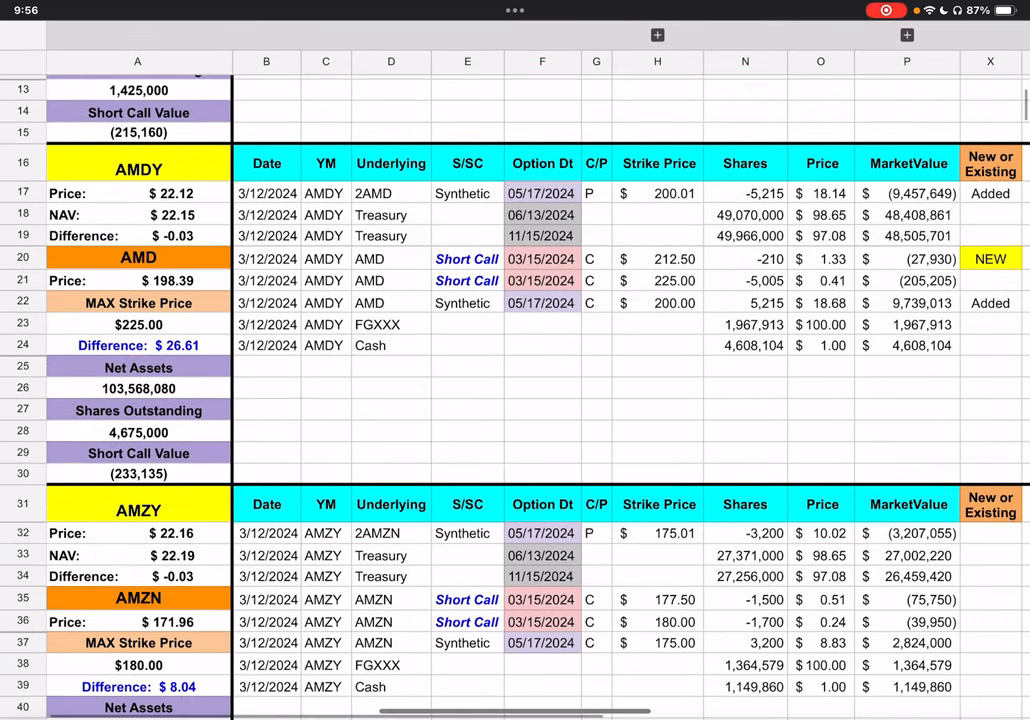
pyautogui.scroll(-3)
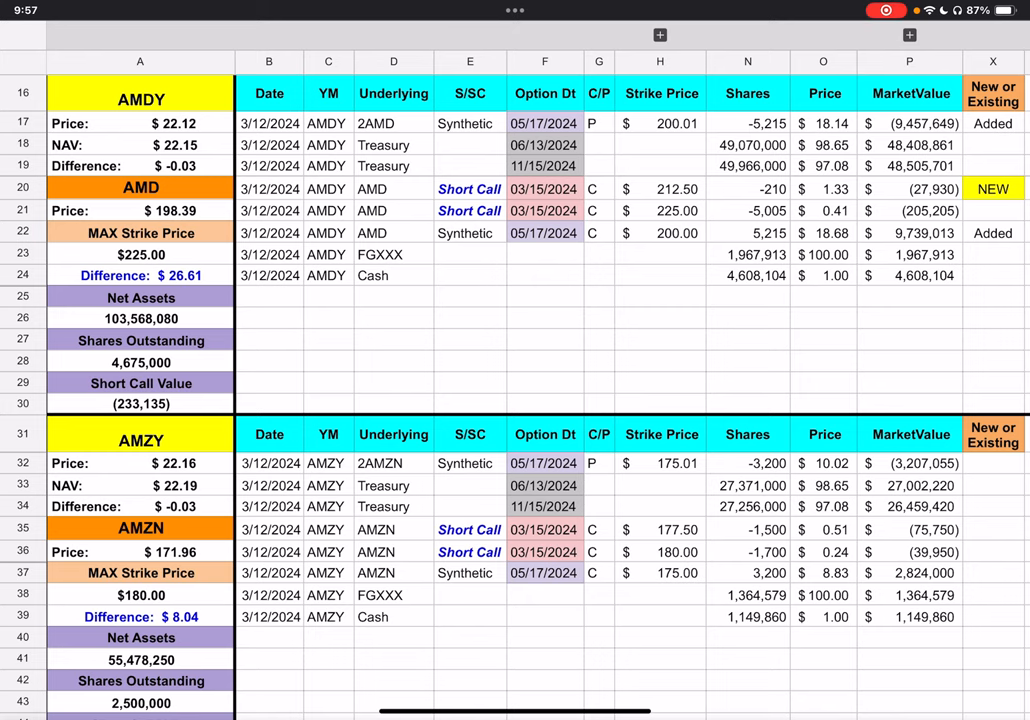
pyautogui.scroll(-3)
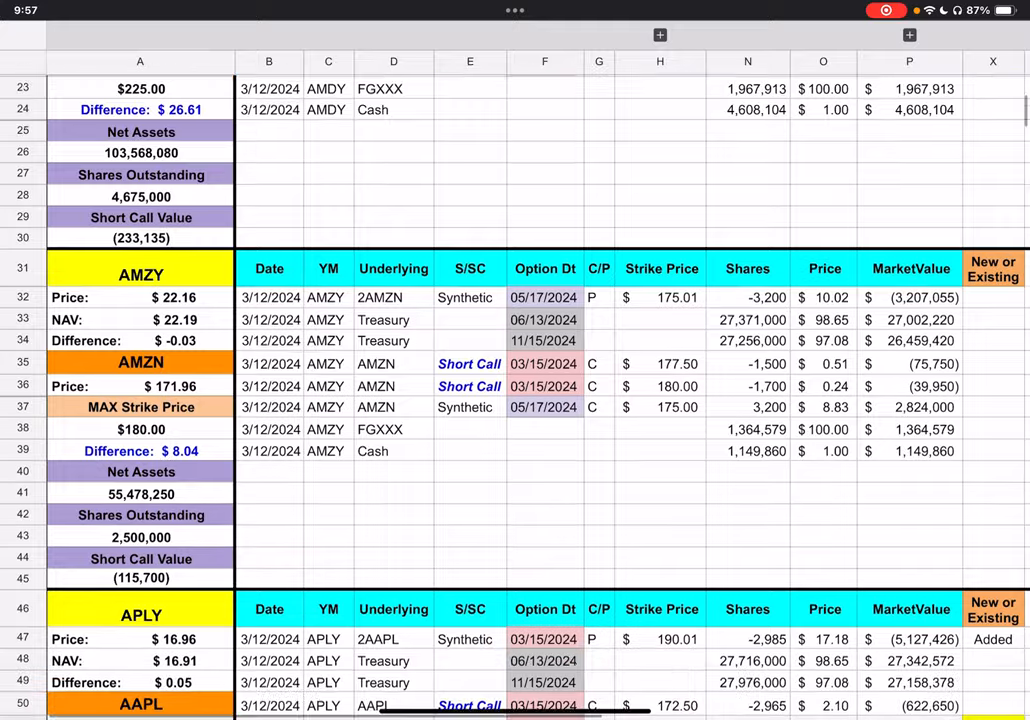
pyautogui.scroll(-3)
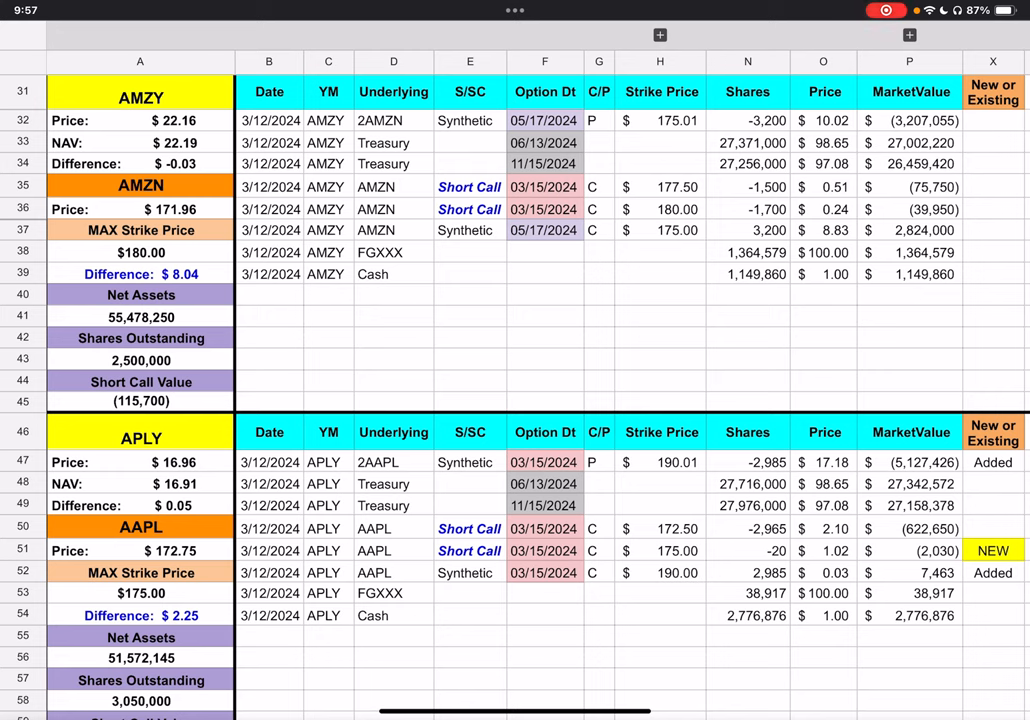
pyautogui.scroll(-3)
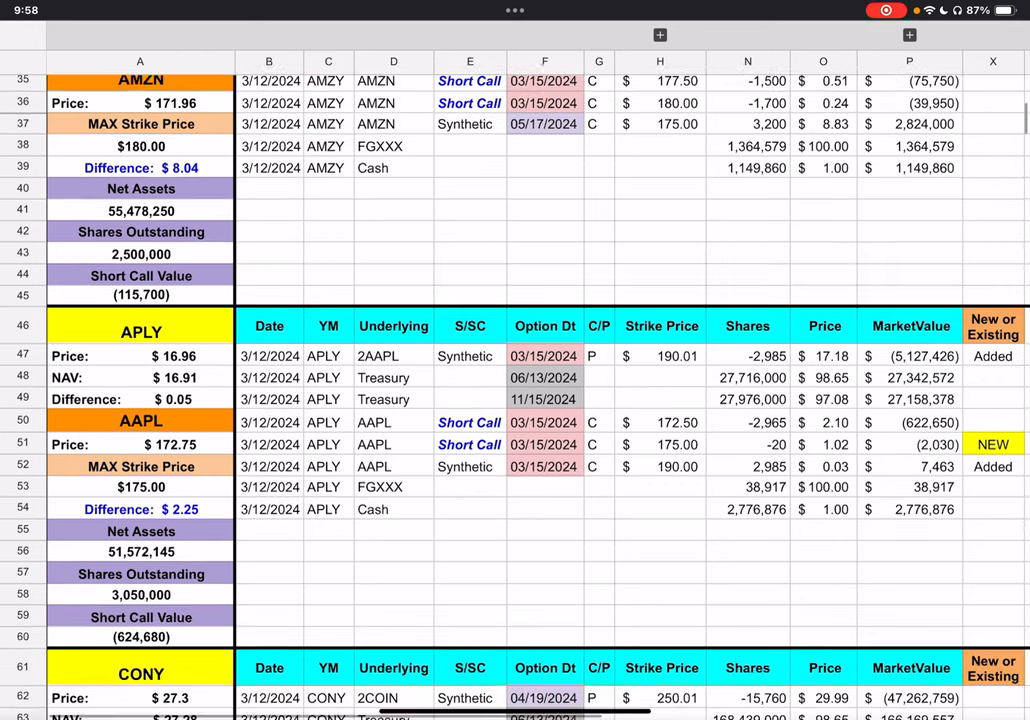
# Step: Scroll down past AMZY so the APLY block fills the view with CONY starting below
pyautogui.scroll(-3)
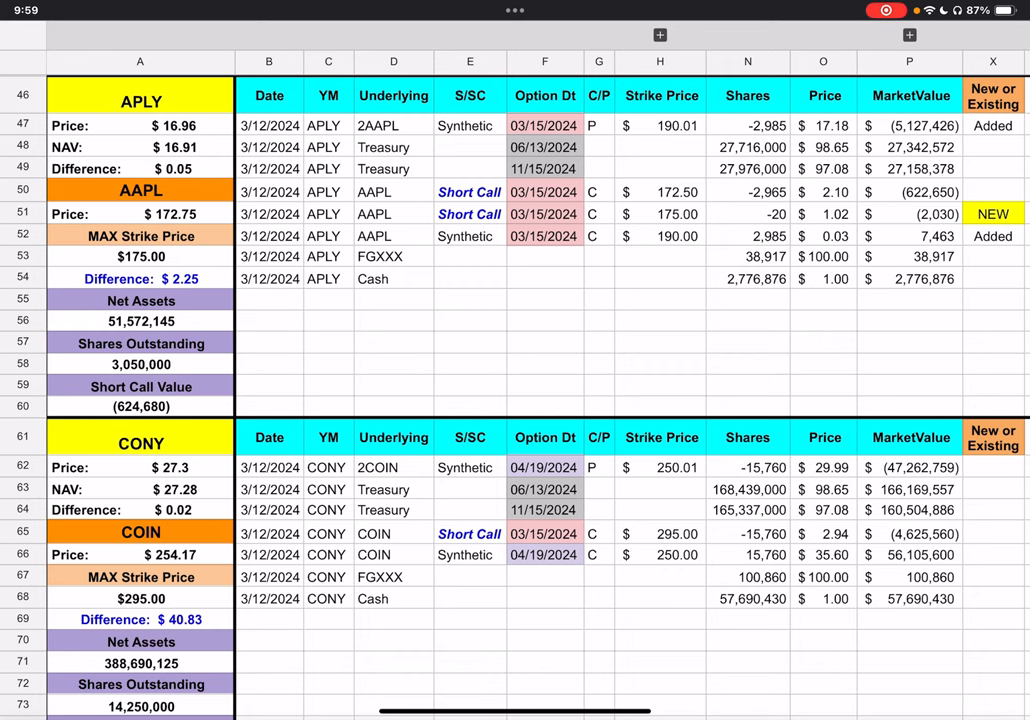
# Step: Scroll down to show the CONY block with the DISO block beneath it
pyautogui.scroll(-3)
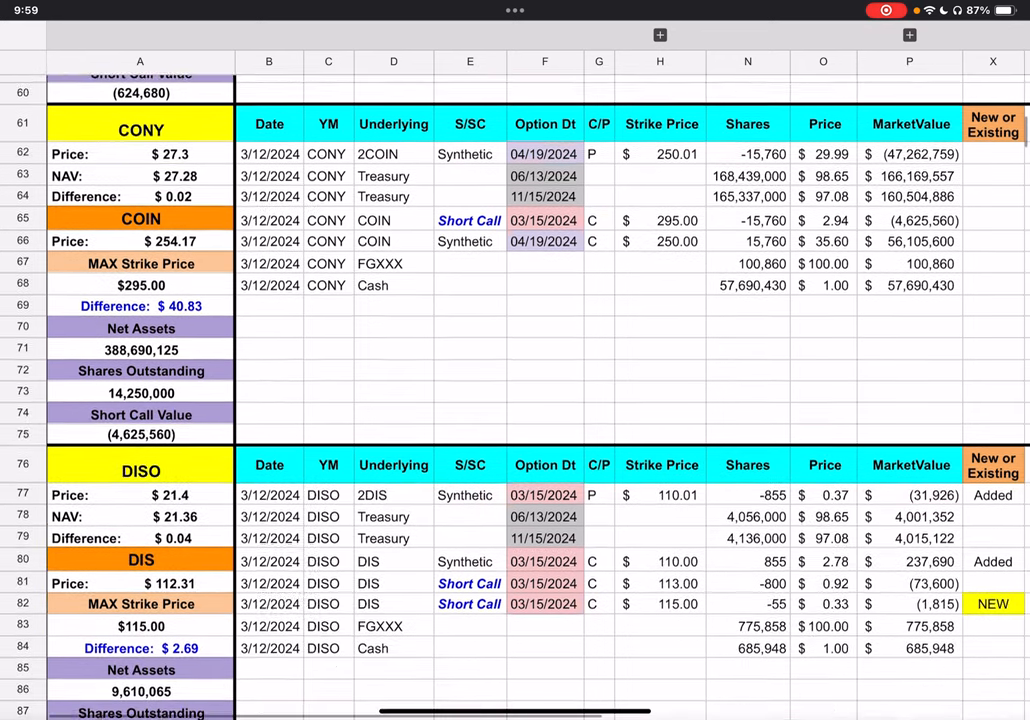
pyautogui.scroll(-3)
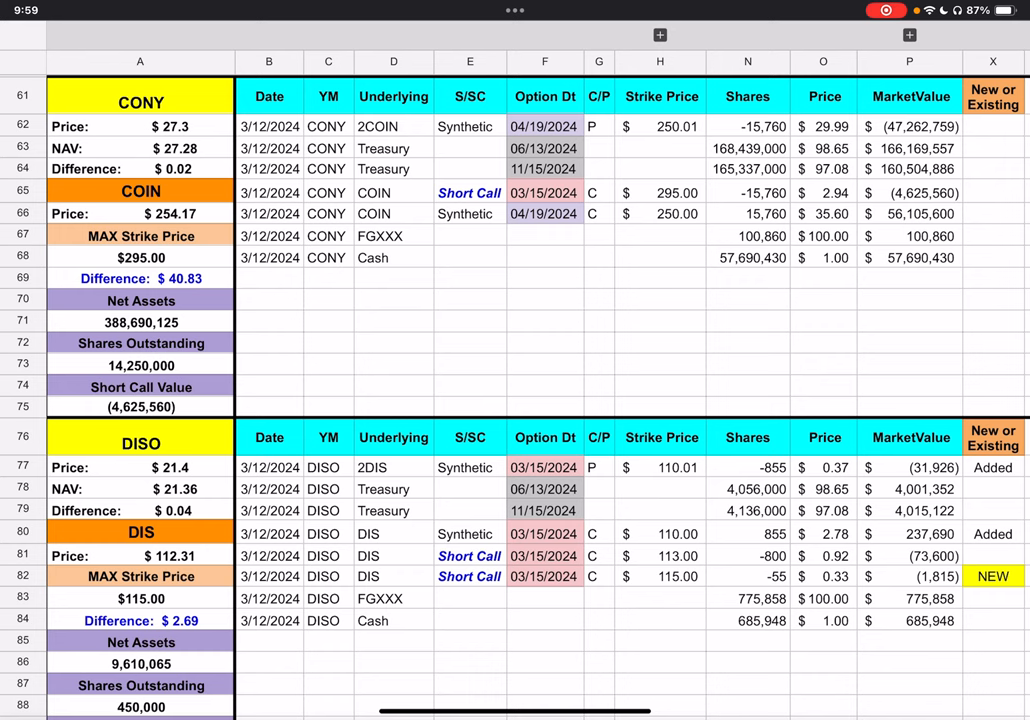
# Step: Scroll down to rows 75–98 showing the DISO block and FBY below it
pyautogui.scroll(-3)
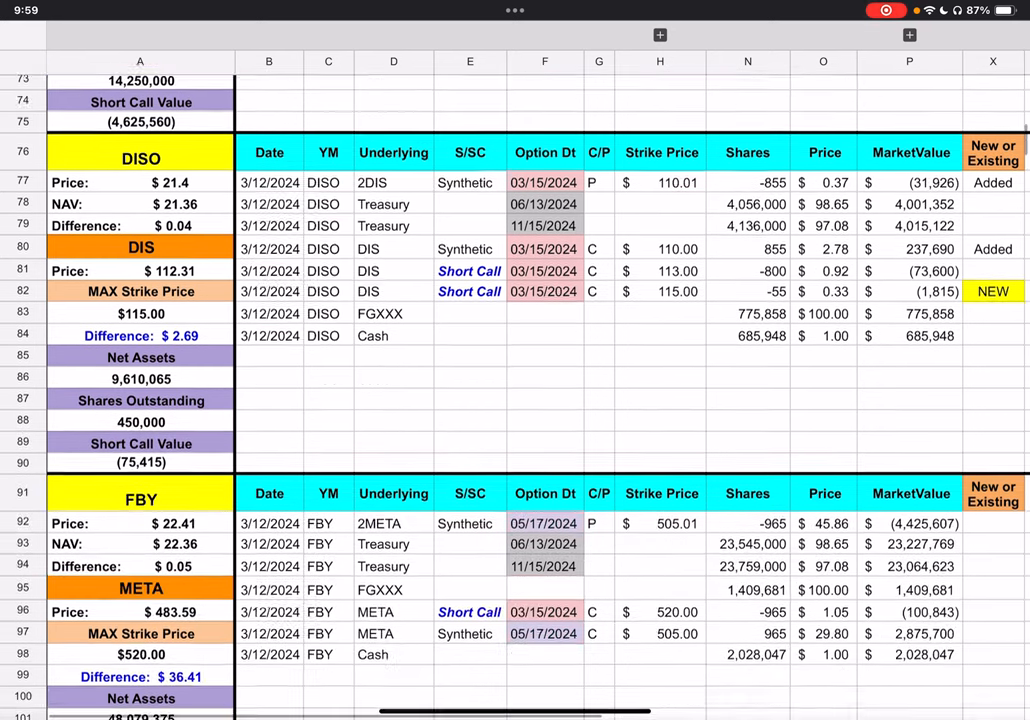
pyautogui.scroll(-3)
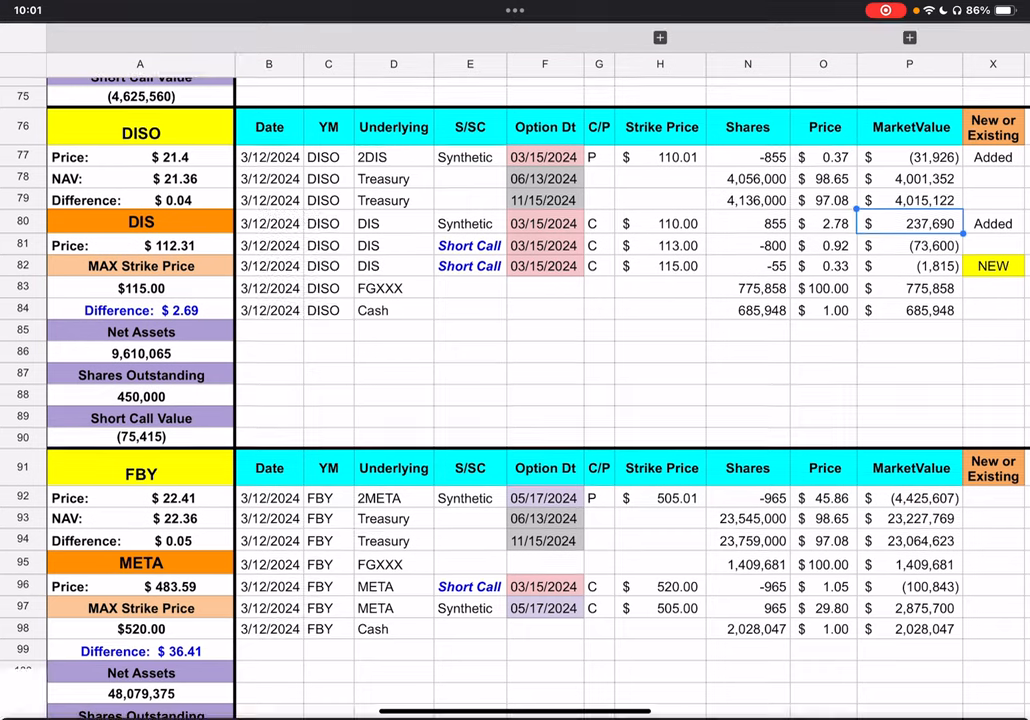
# Step: Inspect the DIS synthetic market value of 237,690 in P80, then scroll toward FBY
pyautogui.click(908, 224)
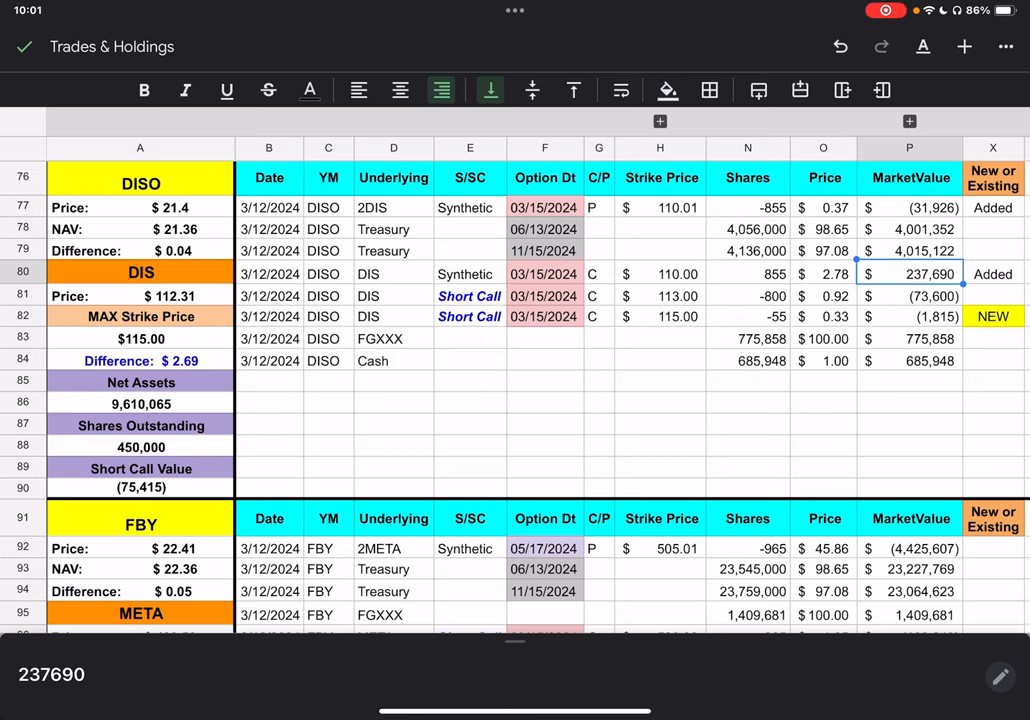
pyautogui.scroll(-3)
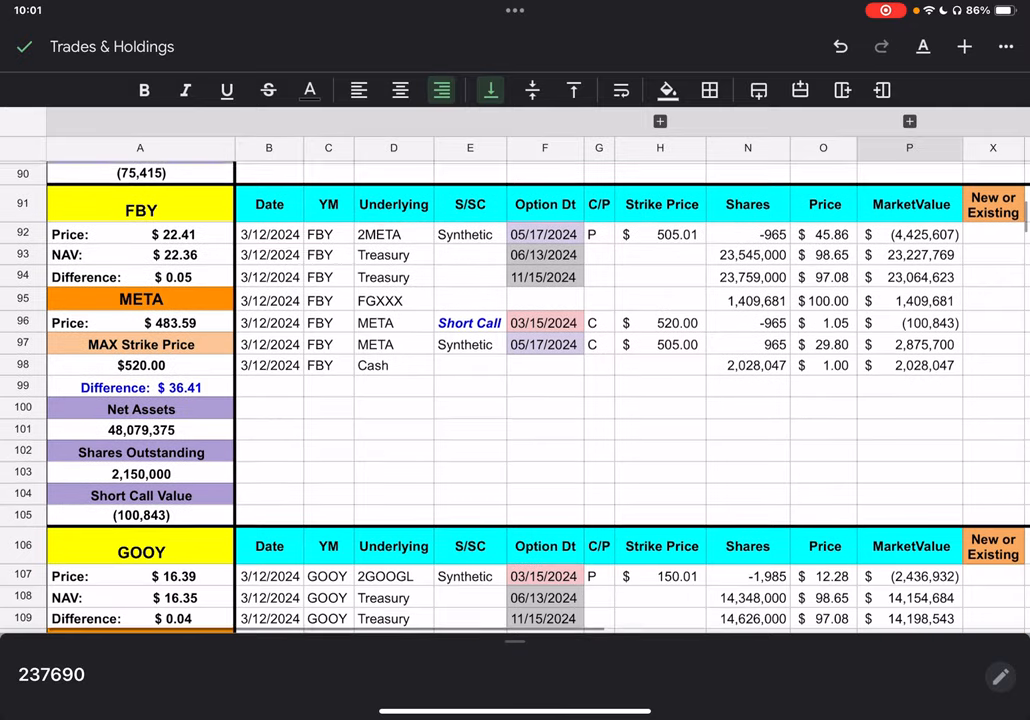
# Step: Scroll down past FBY to the GOOY block starting at row 106
pyautogui.scroll(-3)
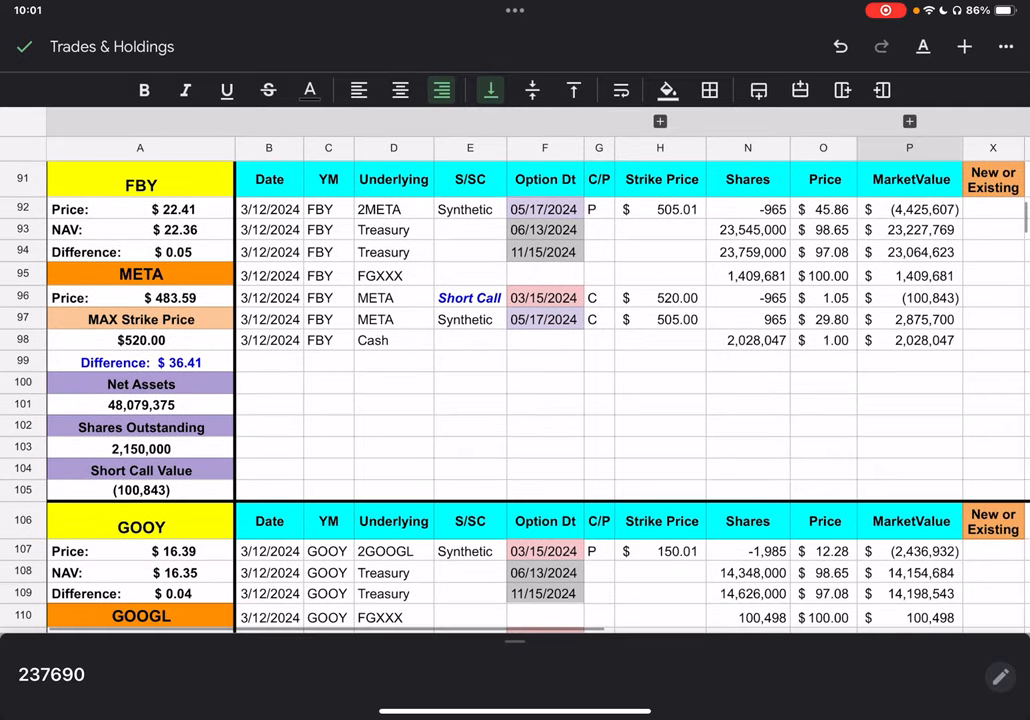
pyautogui.scroll(-3)
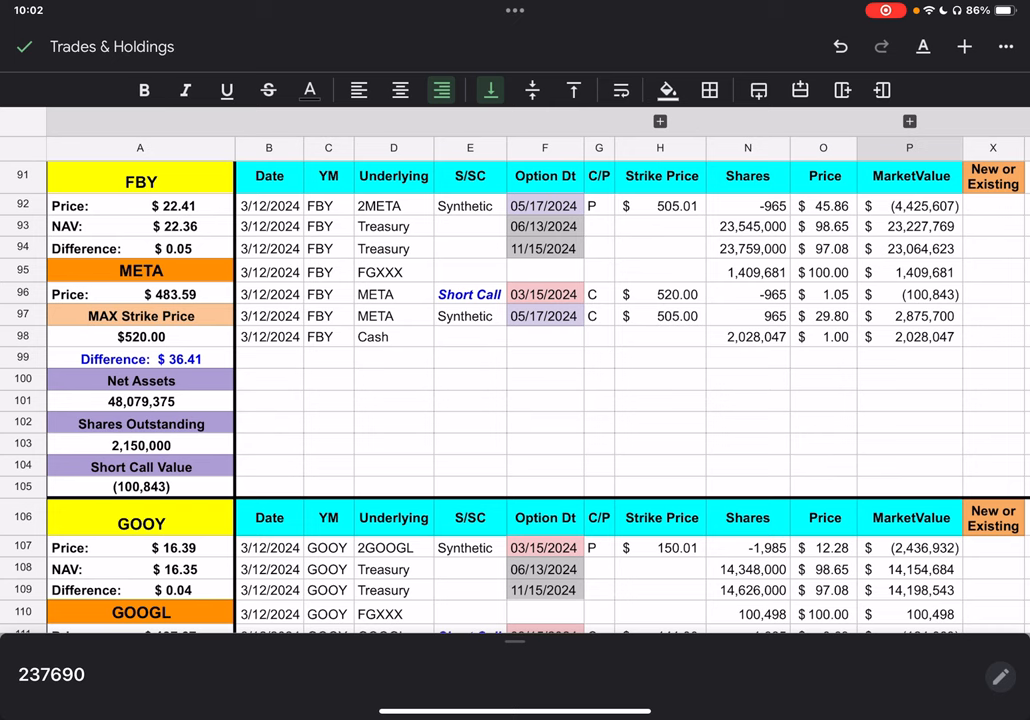
pyautogui.scroll(-3)
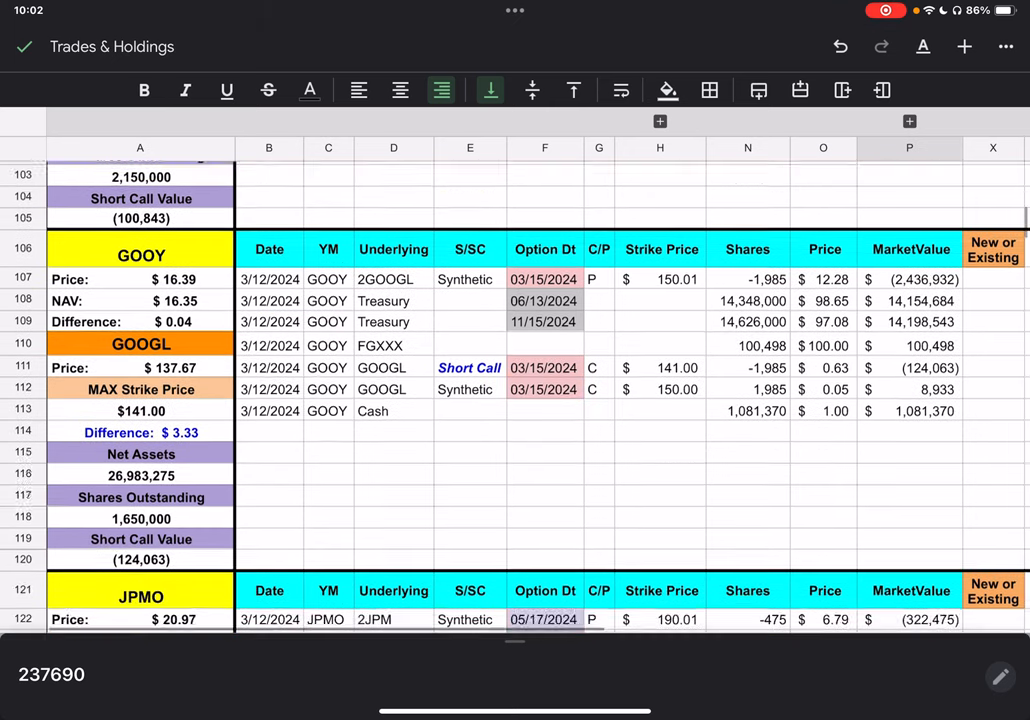
# Step: Scroll so rows 106–124 show the full GOOY block and the start of JPMO
pyautogui.scroll(-3)
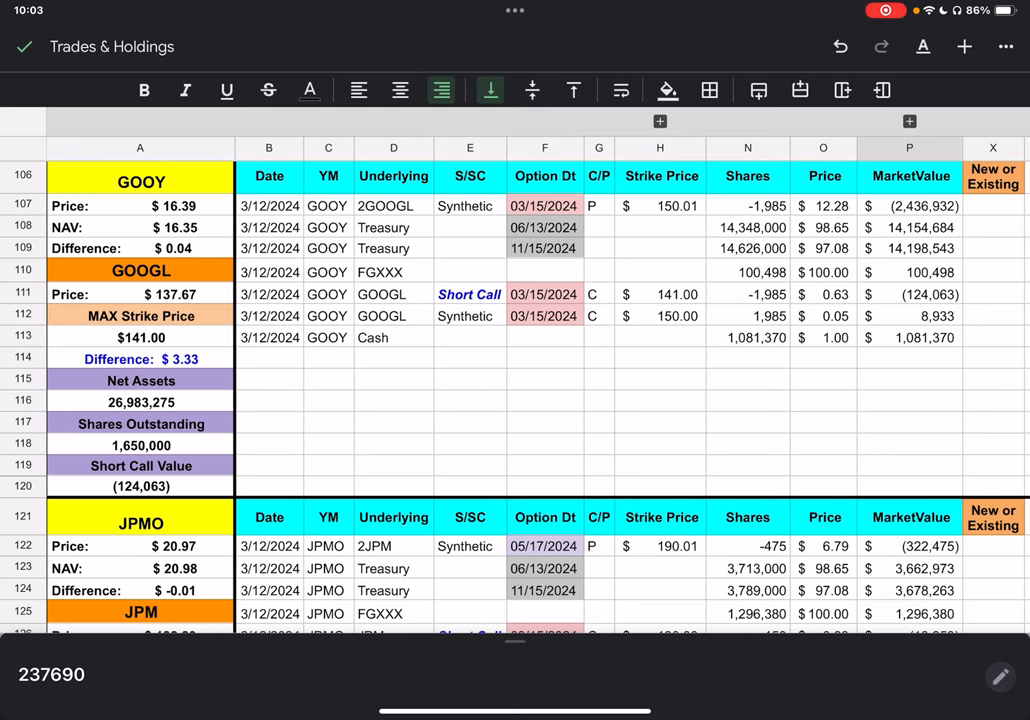
pyautogui.scroll(-3)
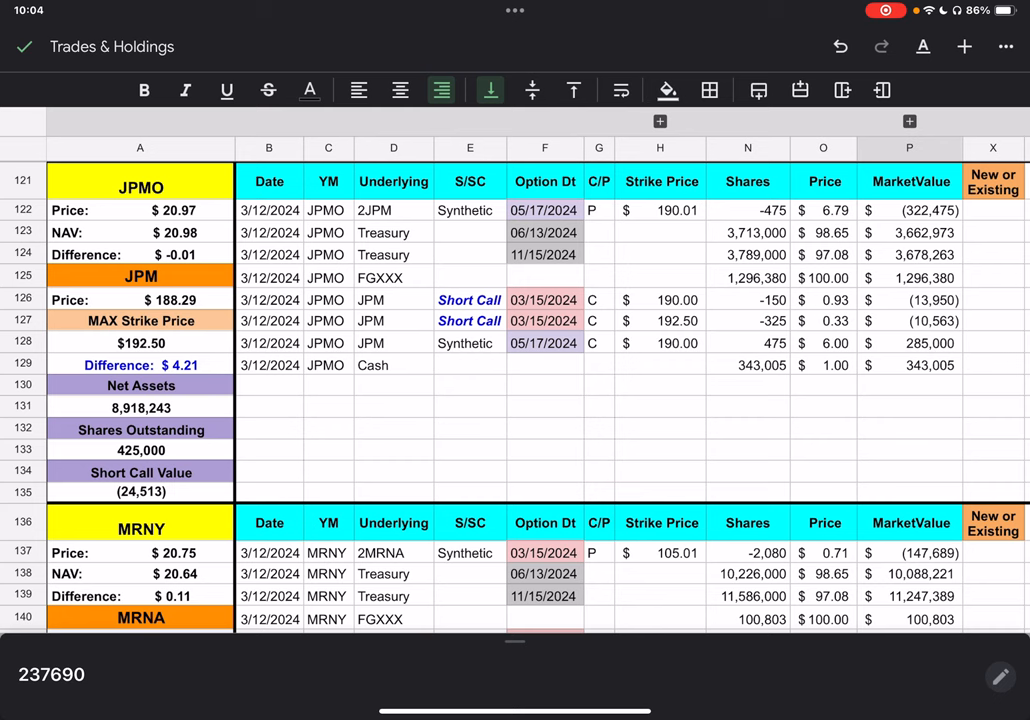
pyautogui.scroll(-3)
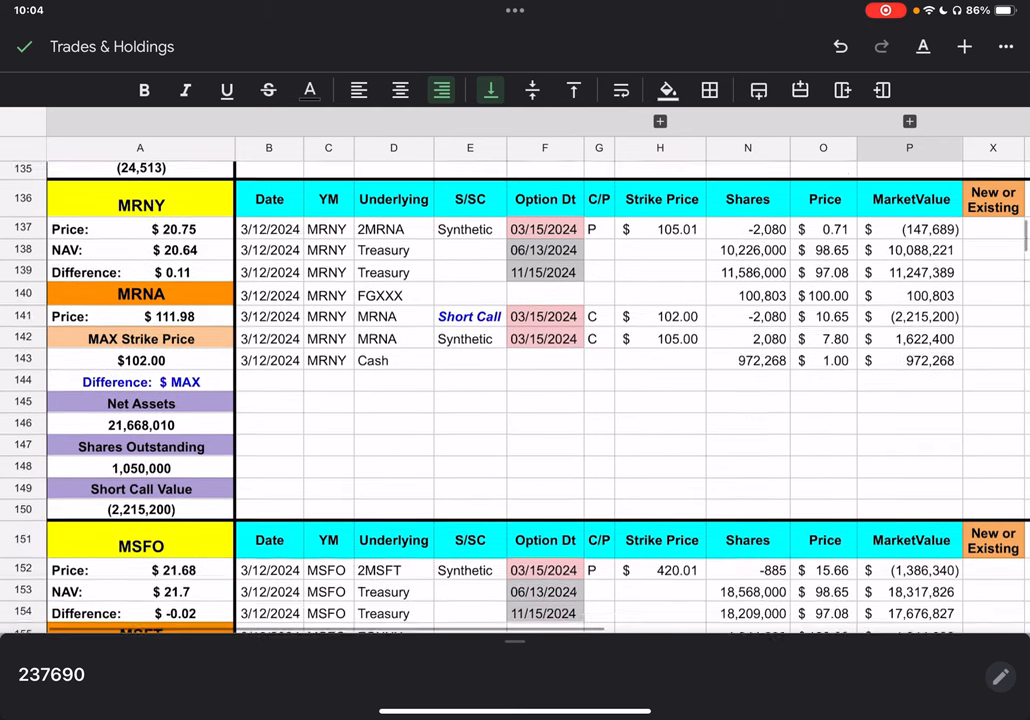
# Step: Scroll past the MRNY block until the MSFO block sits at the top
pyautogui.scroll(-3)
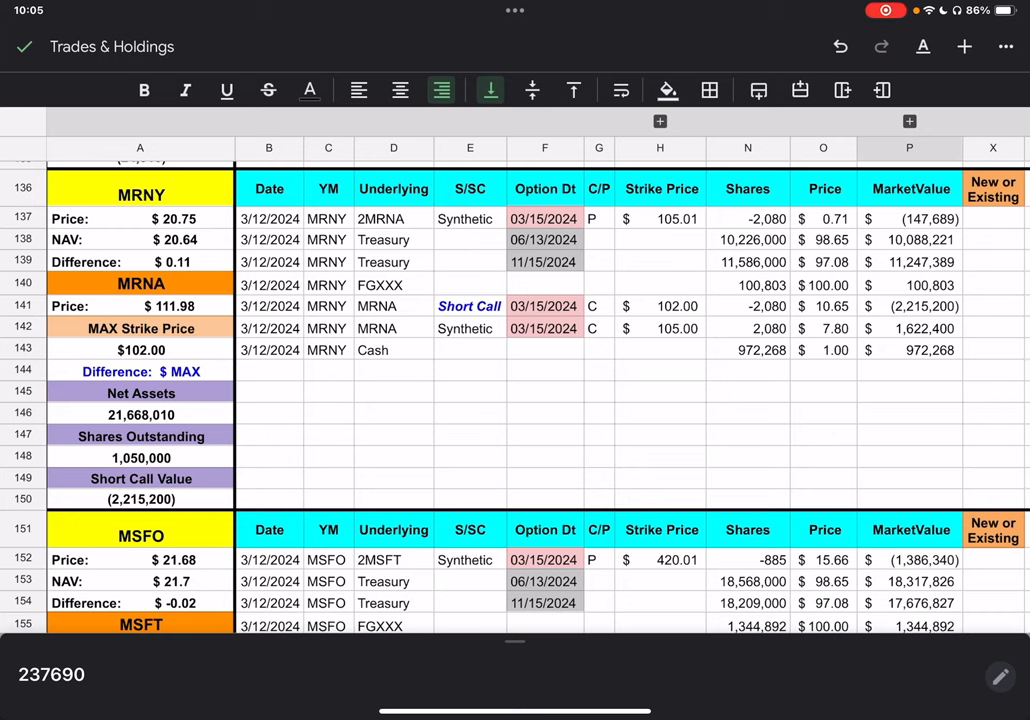
pyautogui.scroll(-3)
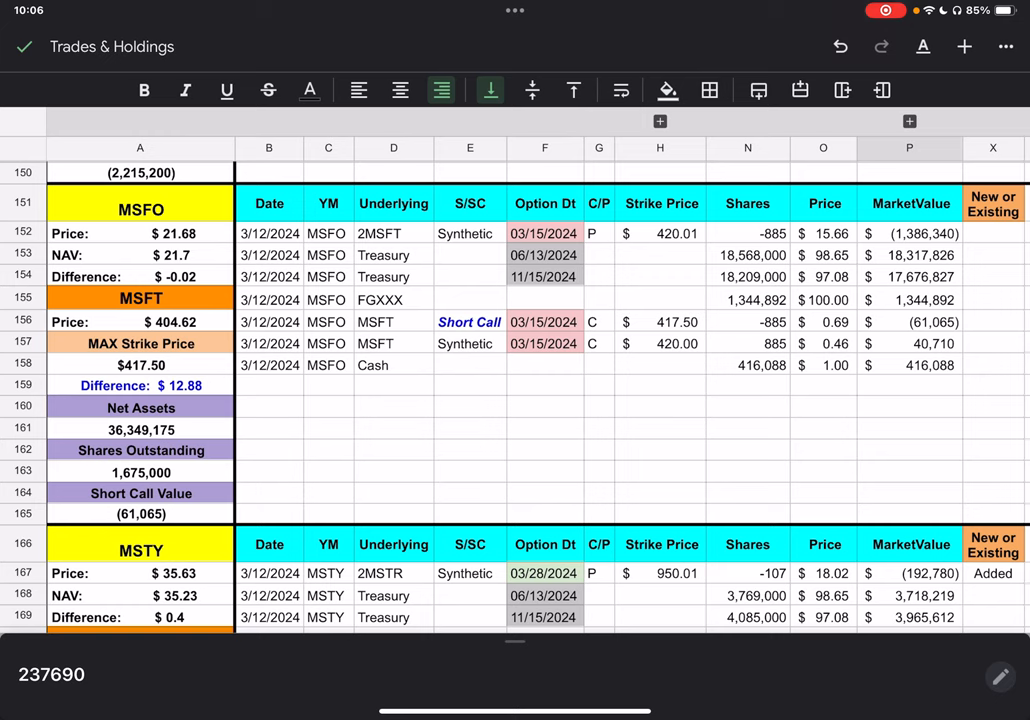
# Step: Scroll through the MSFO block until the MSTY block appears at the top
pyautogui.scroll(-3)
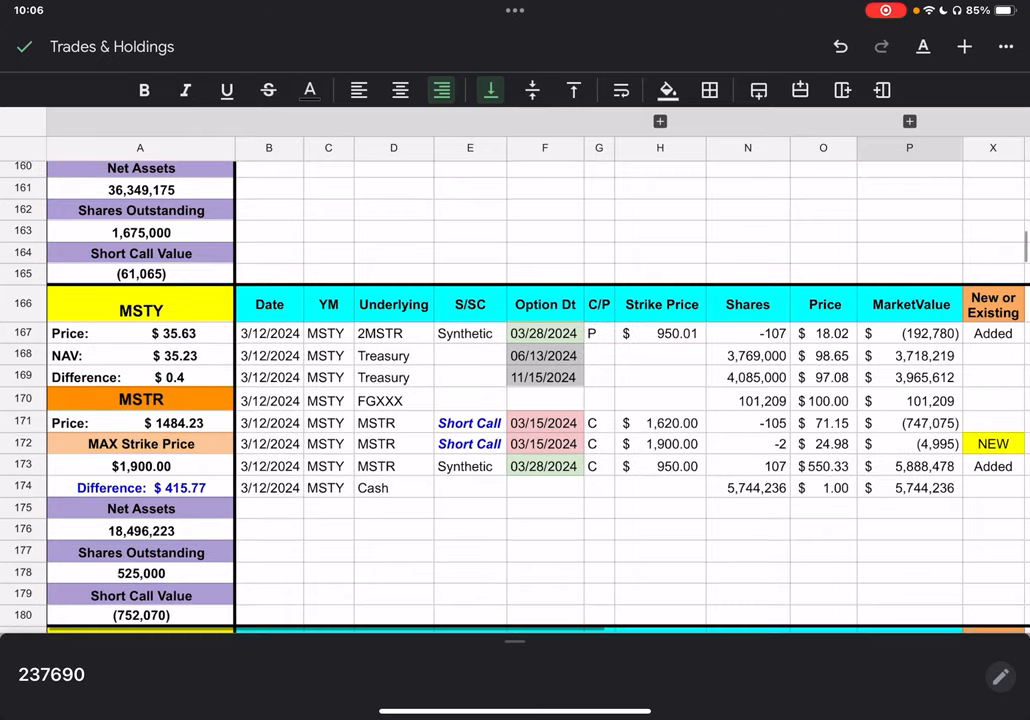
pyautogui.scroll(-3)
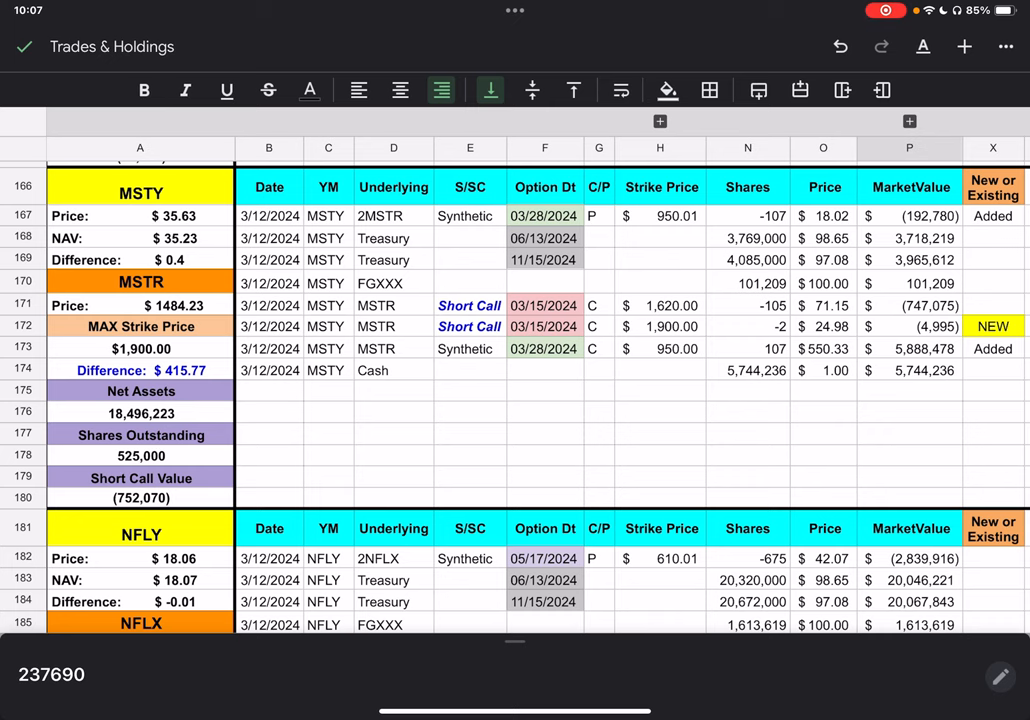
# Step: Scroll past the MSTY block so the NFLY holdings block is showing
pyautogui.scroll(-3)
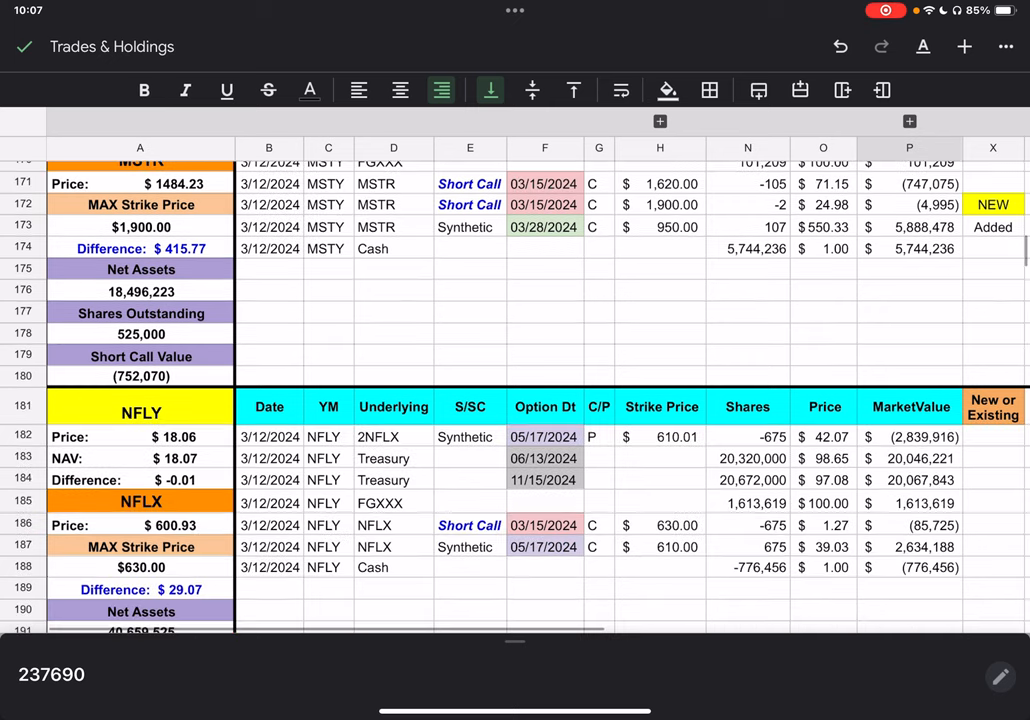
# Step: Scroll down past the NFLY and NVDY short-call rows until the OARK block appears
pyautogui.scroll(-3)
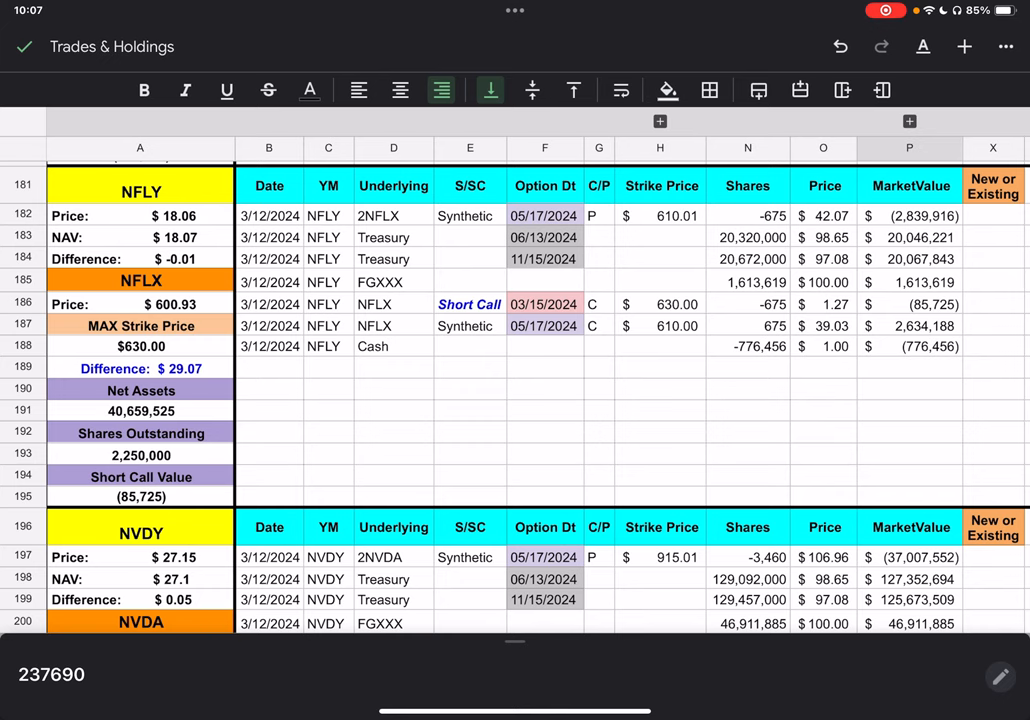
pyautogui.scroll(-3)
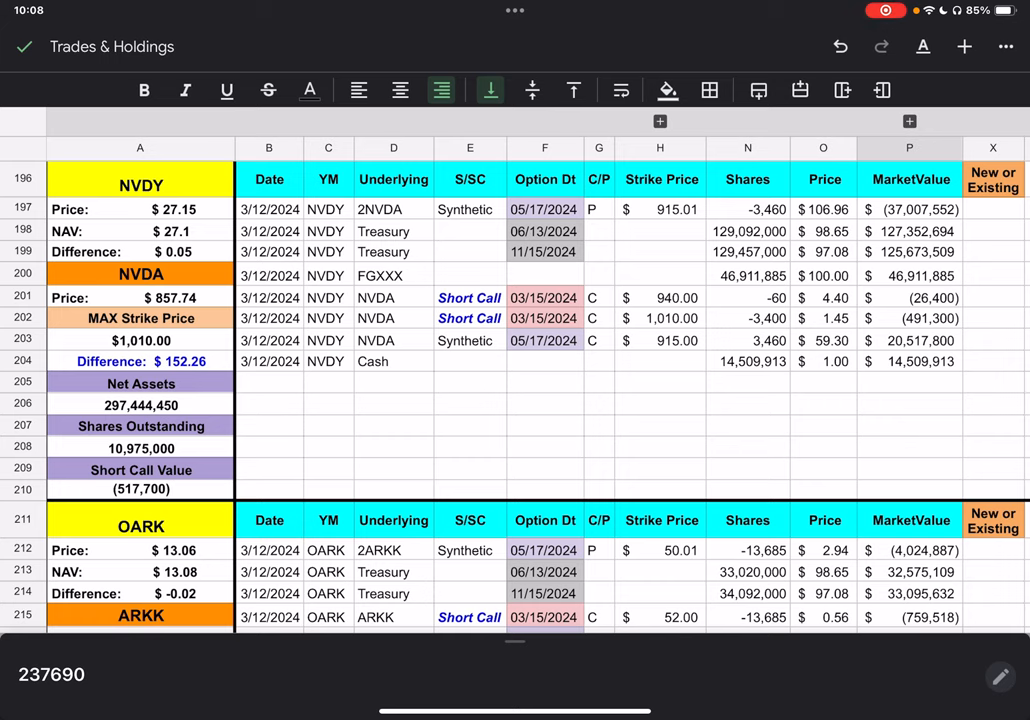
pyautogui.scroll(-3)
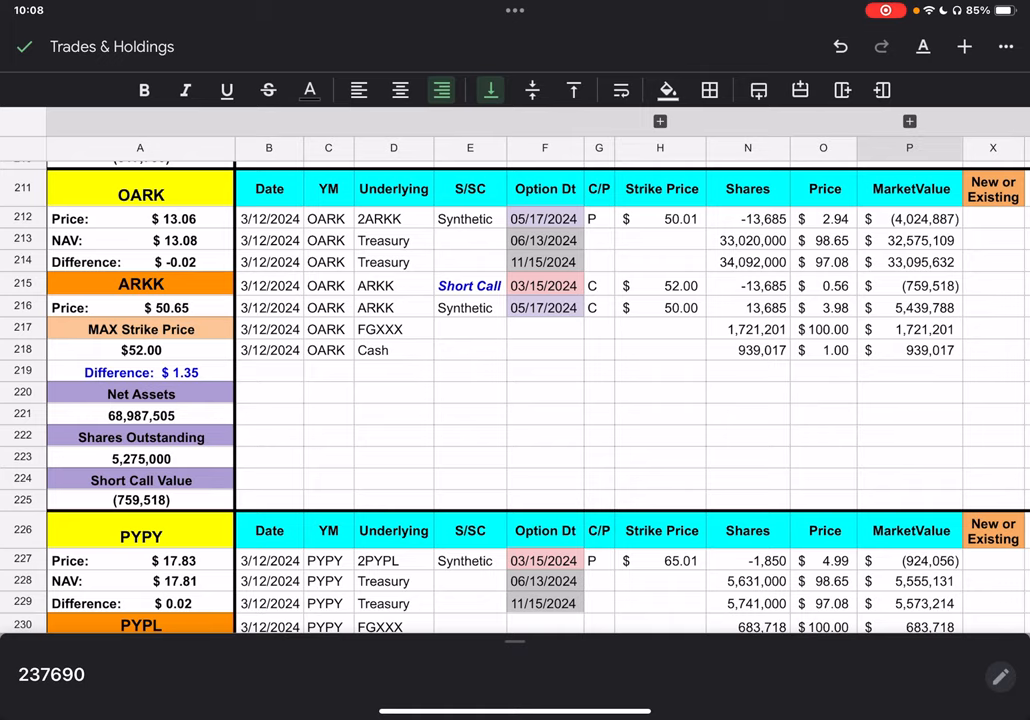
# Step: Scroll down through the OARK and PYPY blocks until SQY reaches the top
pyautogui.scroll(-3)
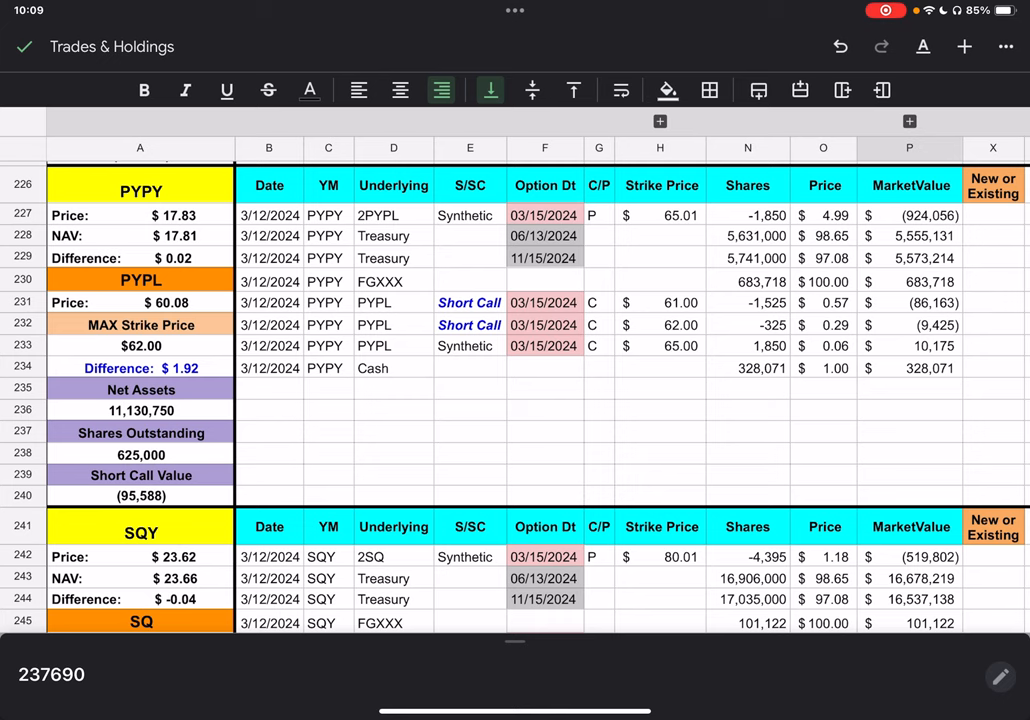
pyautogui.scroll(-3)
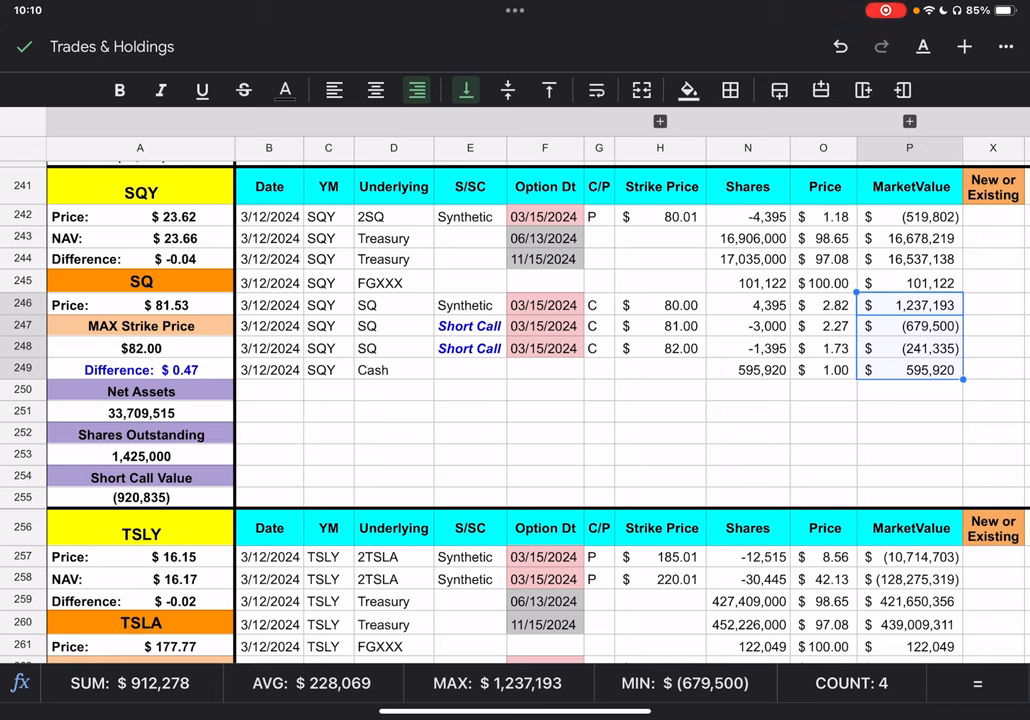
# Step: Deselect the SQ rows after reading their status-bar SUM and scroll down to TSLY
pyautogui.click(748, 412)
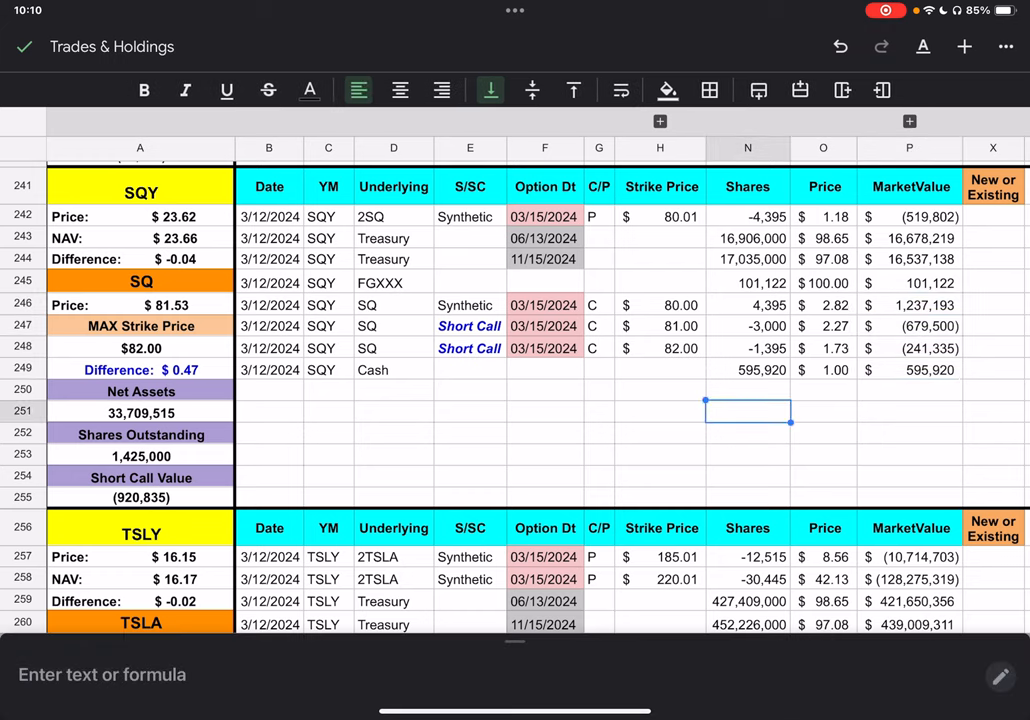
pyautogui.scroll(-3)
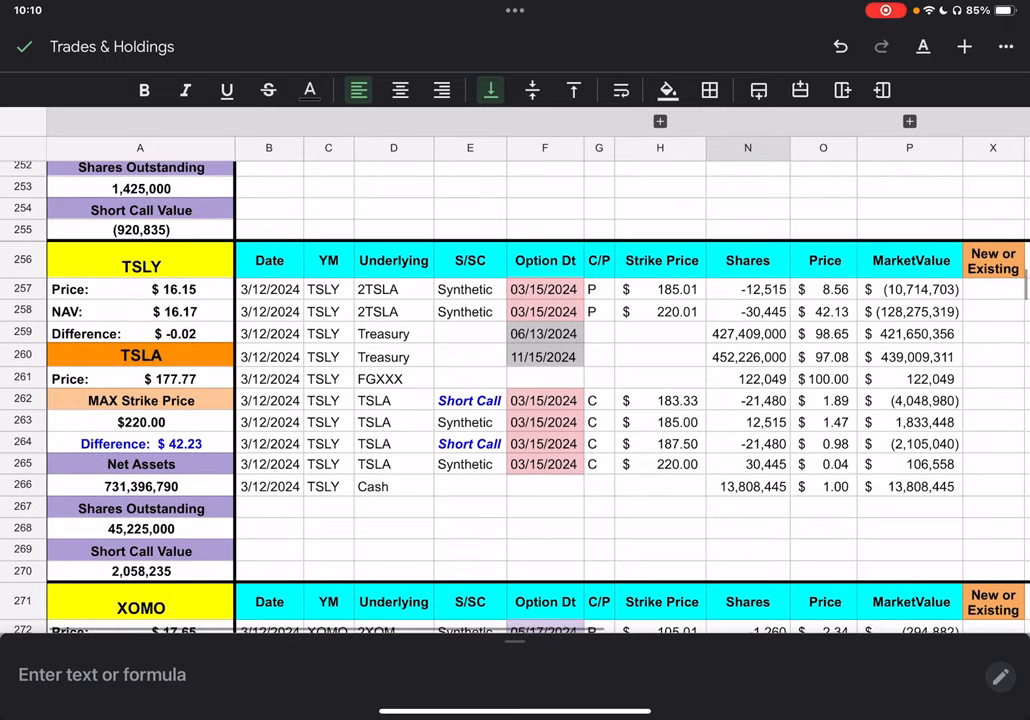
# Step: Scroll down so the TSLY block with its $220.00 maximum strike sits at the top
pyautogui.scroll(-3)
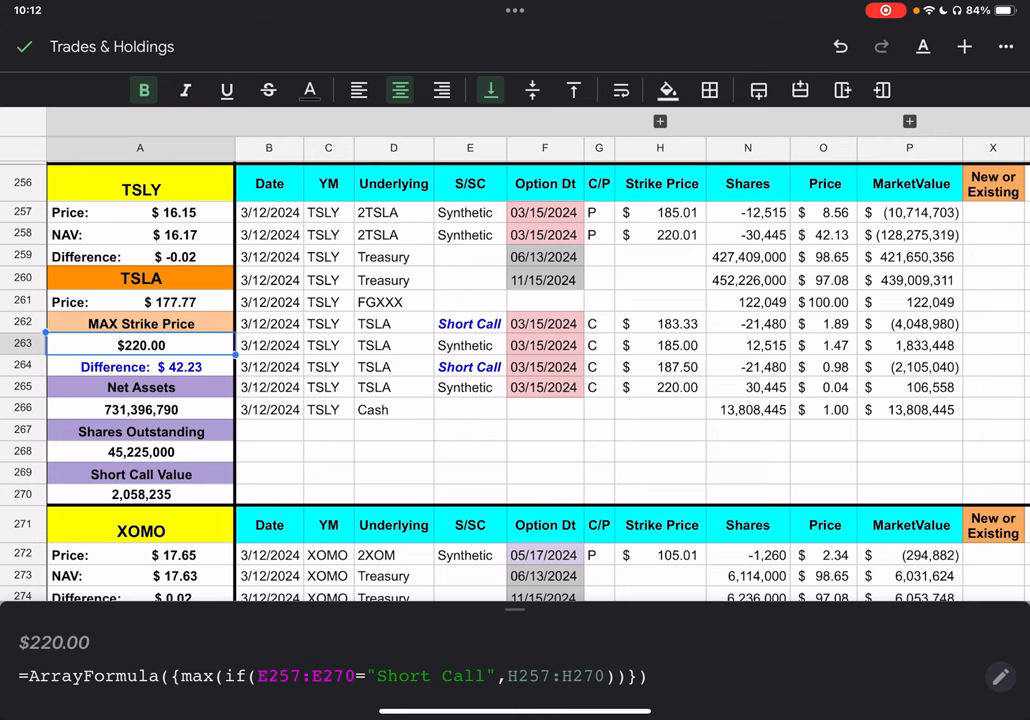
pyautogui.click(668, 90)
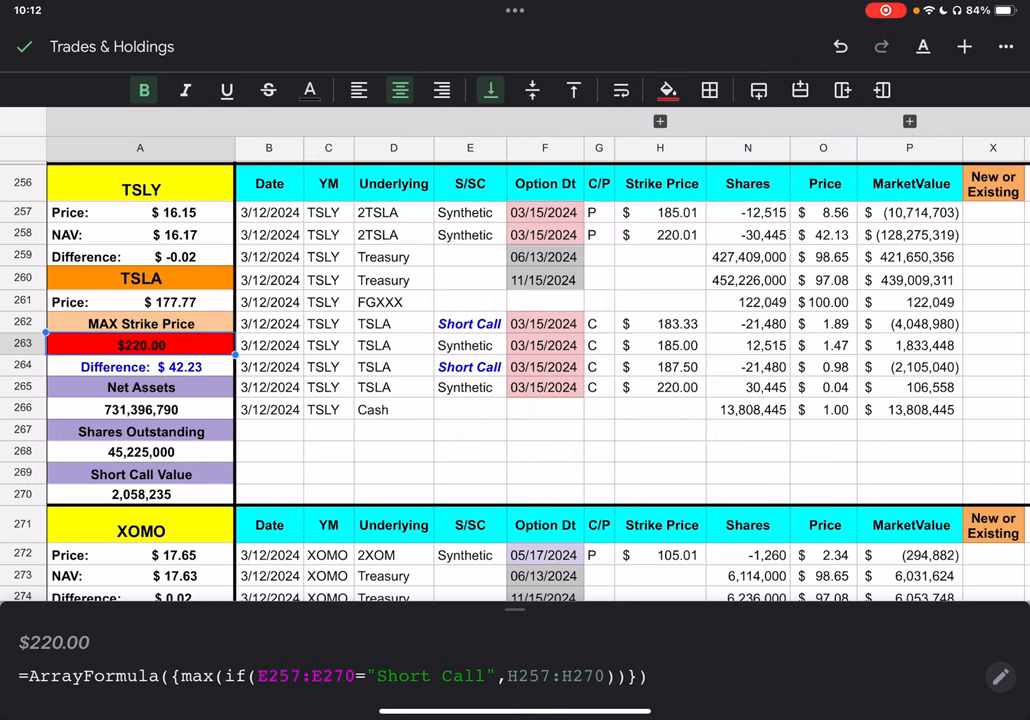
pyautogui.click(392, 452)
pyautogui.write('=P257+')
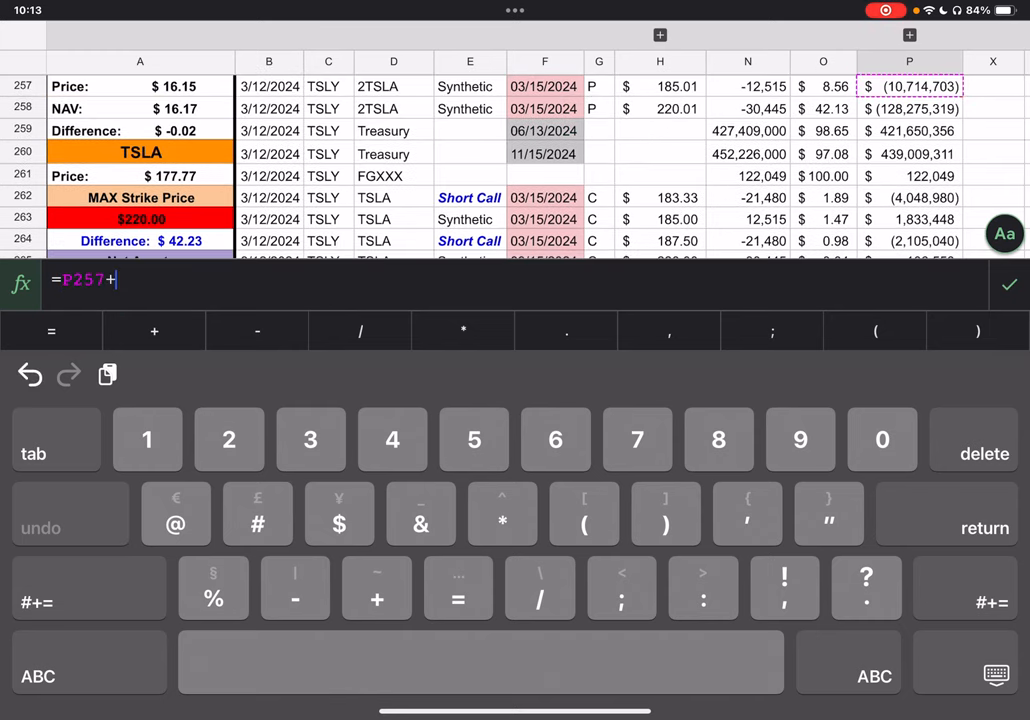
# Step: Sum the TSLY synthetic market values in P268 (about -$137 million), then clear the scratch total
pyautogui.click(908, 108)
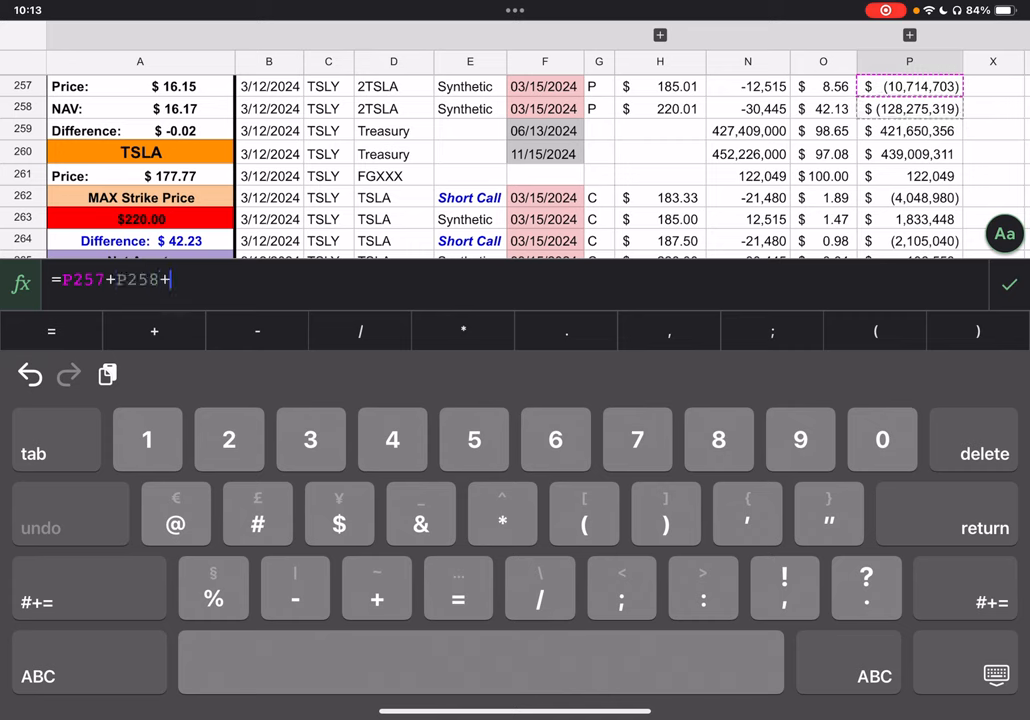
pyautogui.click(908, 218)
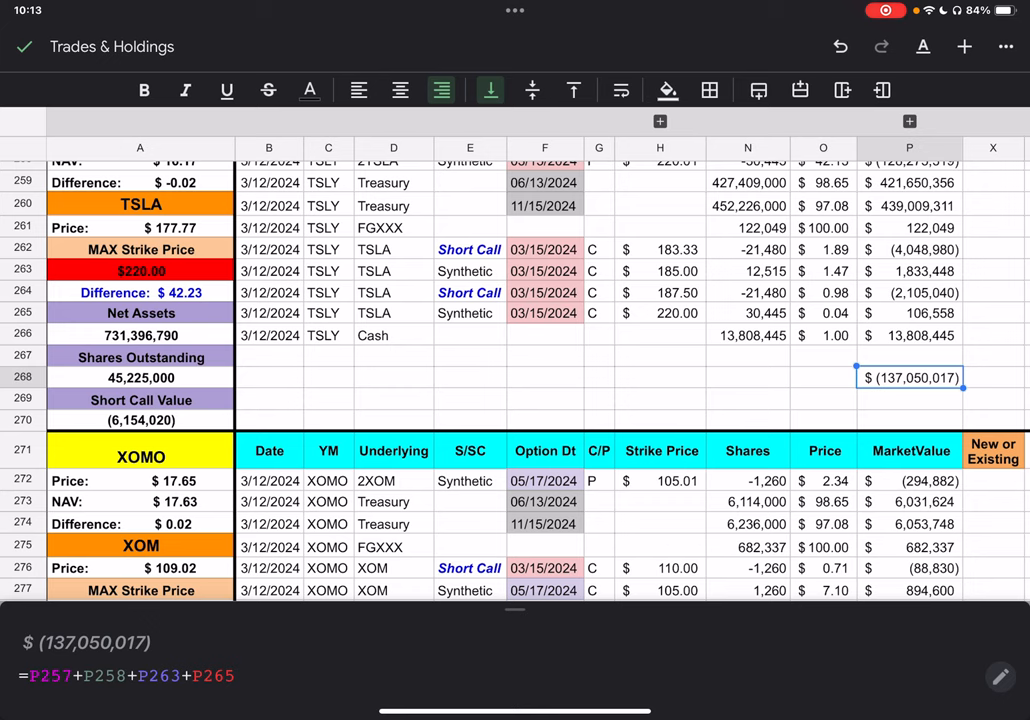
pyautogui.click(908, 400)
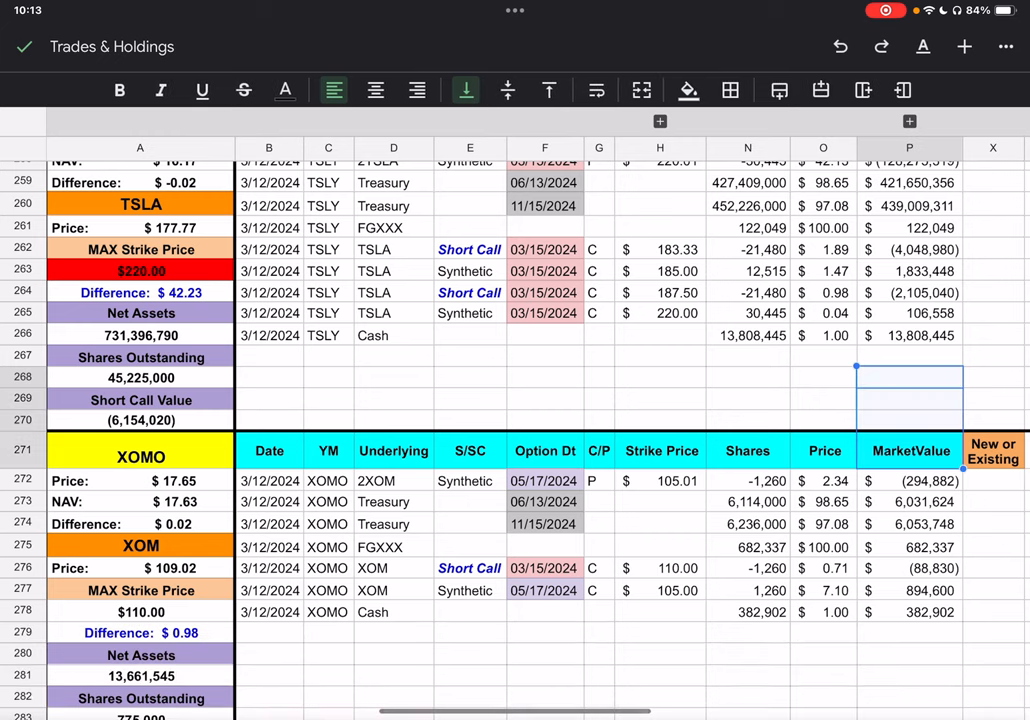
# Step: Scroll down below the TSLY positions until the XOMO block is at the top
pyautogui.click(824, 376)
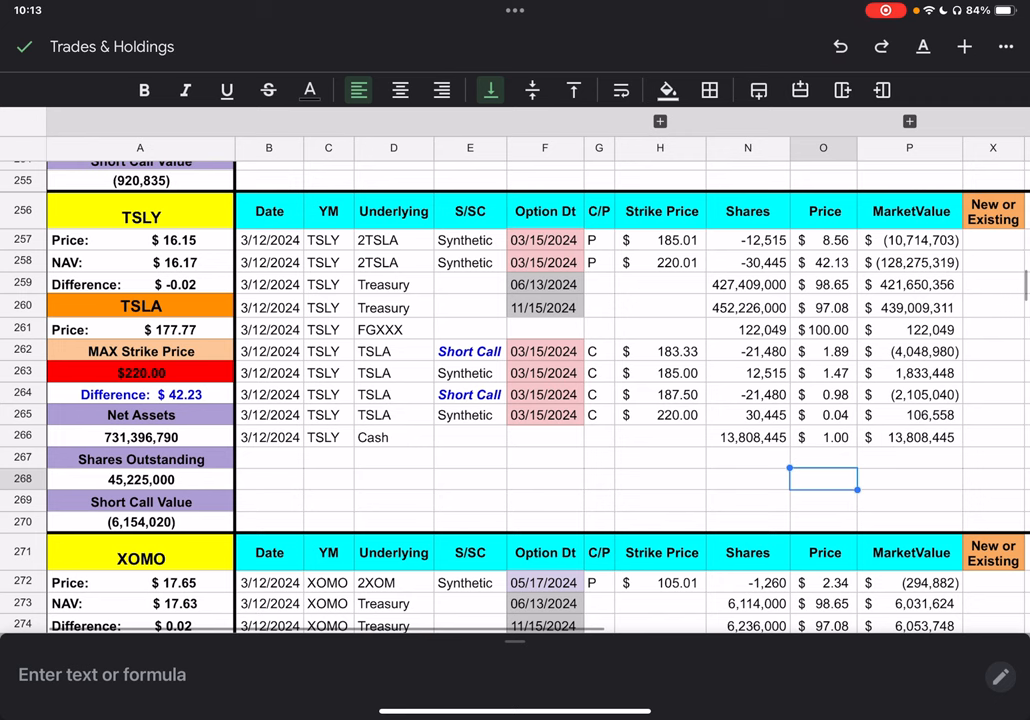
pyautogui.scroll(-3)
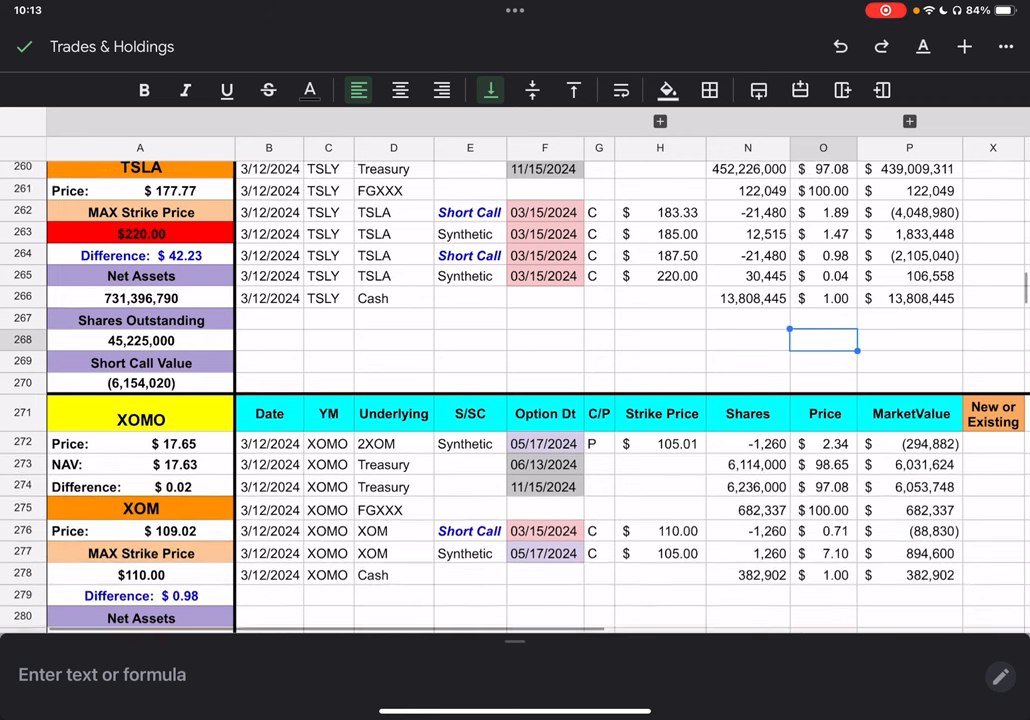
pyautogui.scroll(-3)
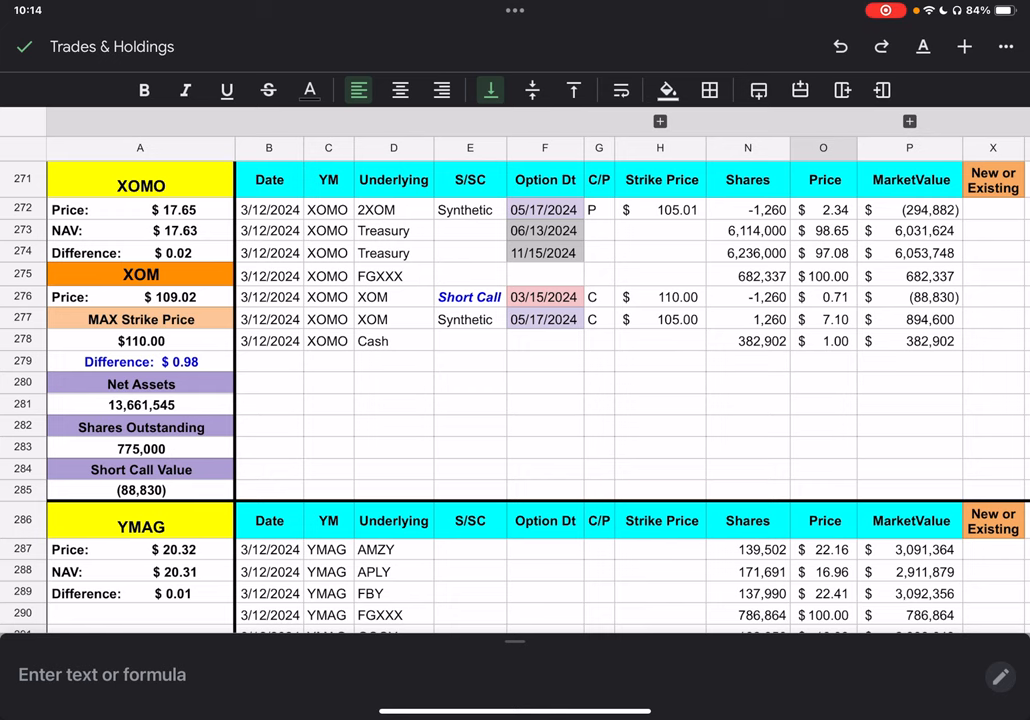
# Step: Scroll through the YMAG holdings to the YMAX block, reviewing AIYY through YMAX's cash rows
pyautogui.scroll(-3)
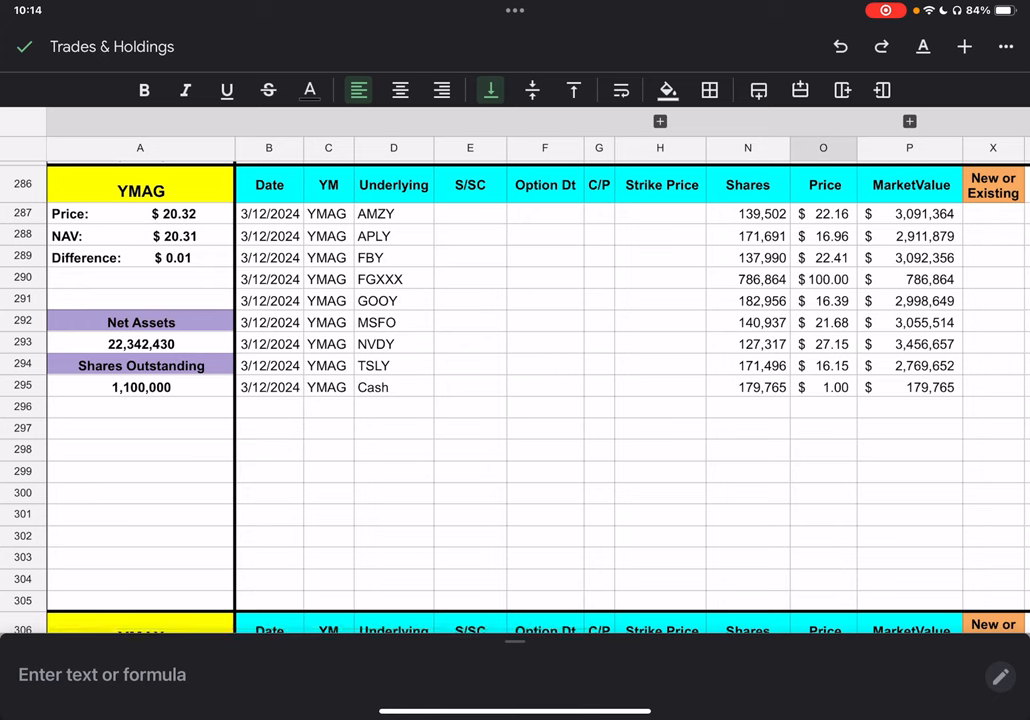
pyautogui.scroll(-3)
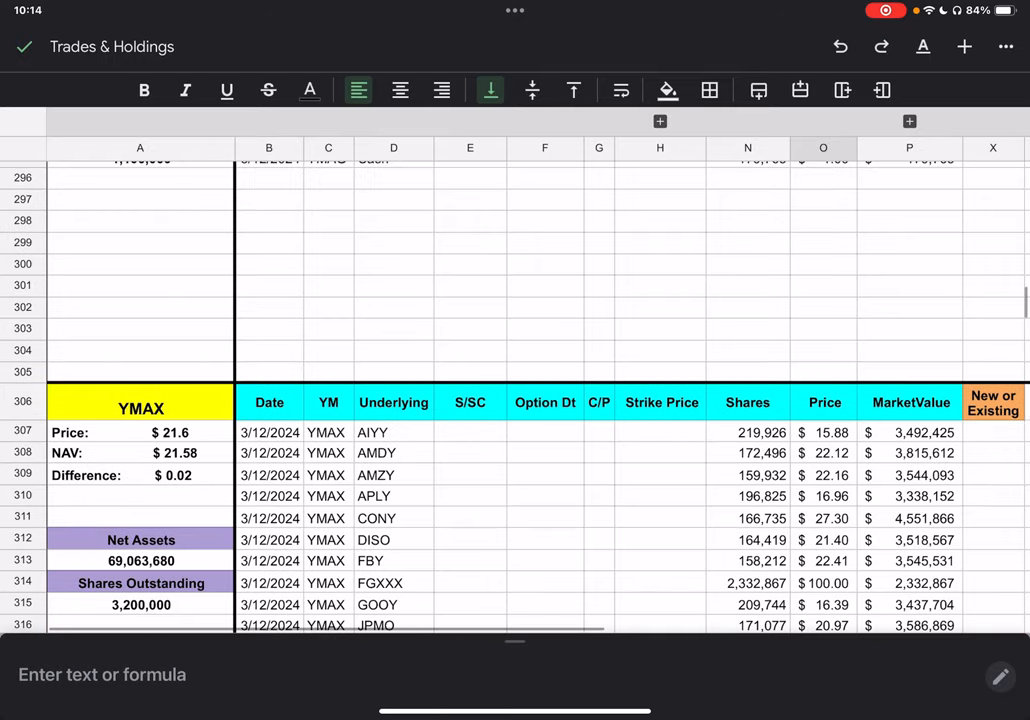
pyautogui.scroll(-3)
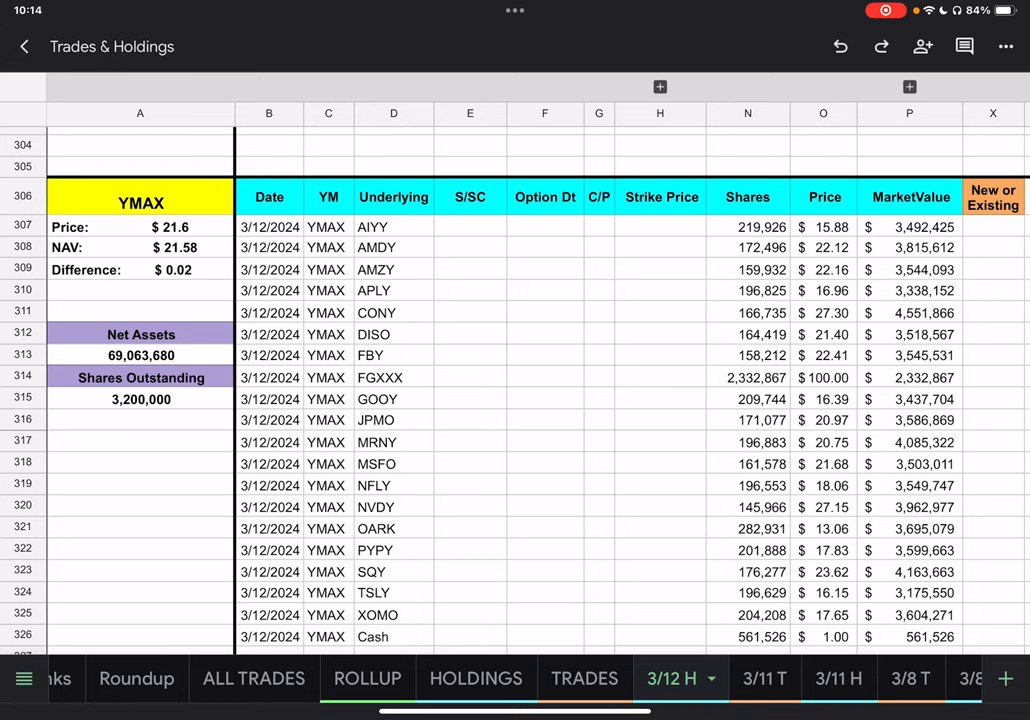
pyautogui.scroll(3)
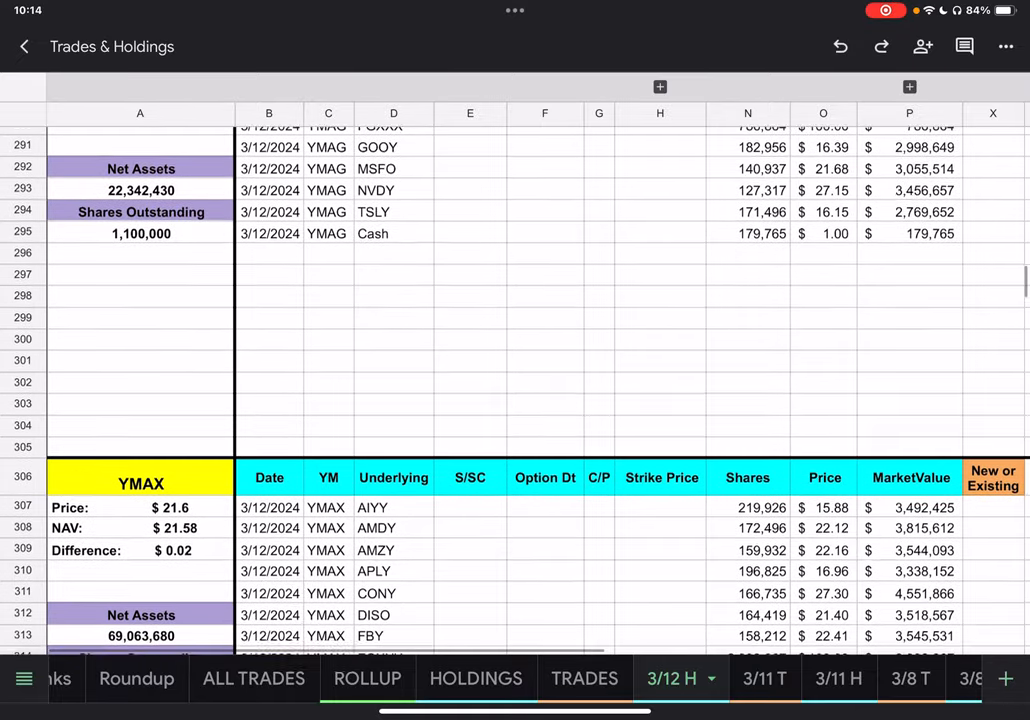
pyautogui.scroll(-3)
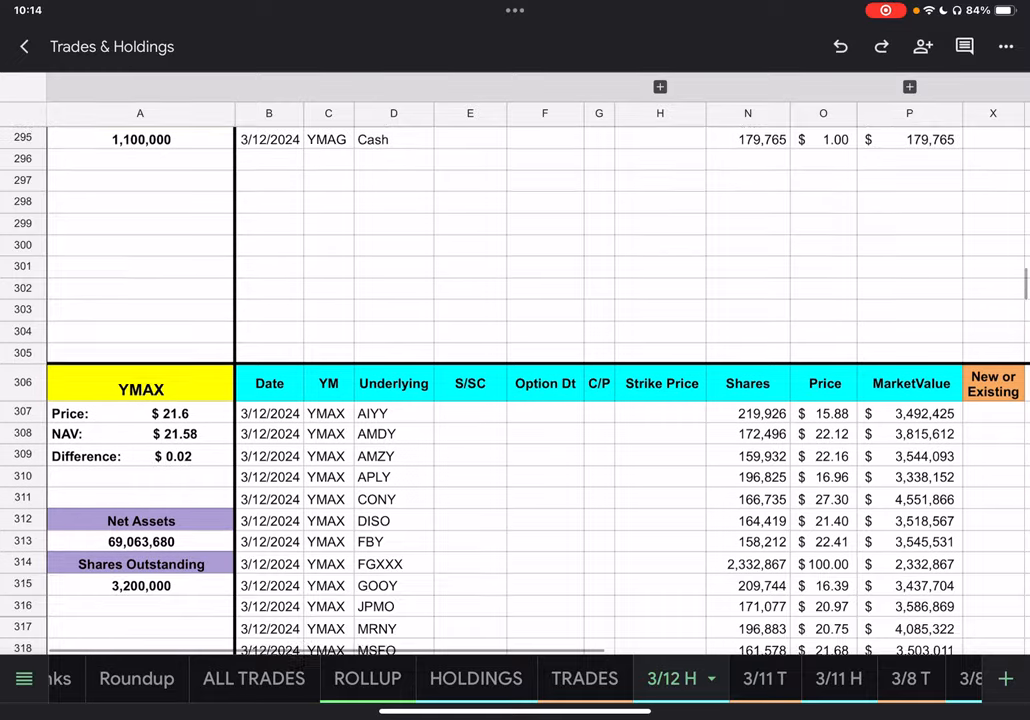
pyautogui.scroll(-3)
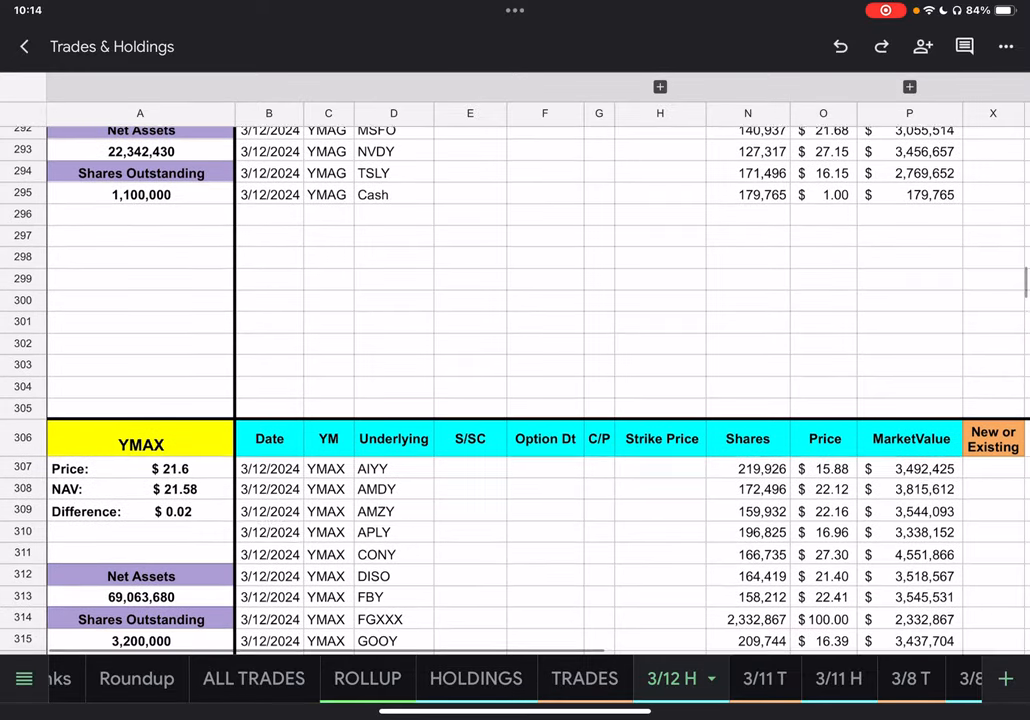
pyautogui.scroll(-3)
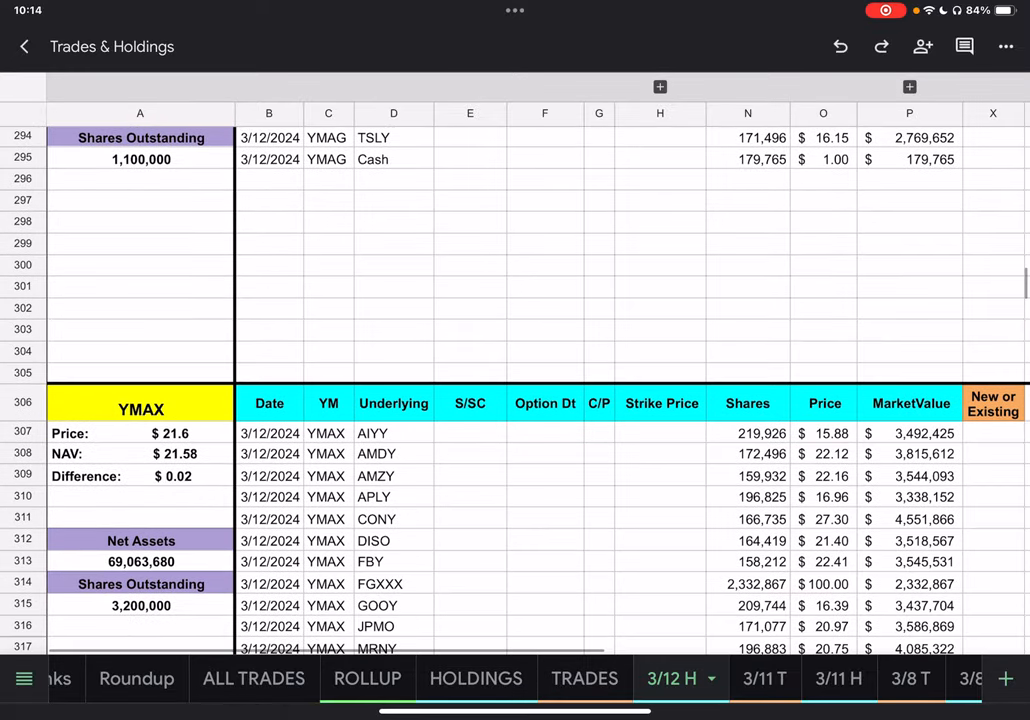